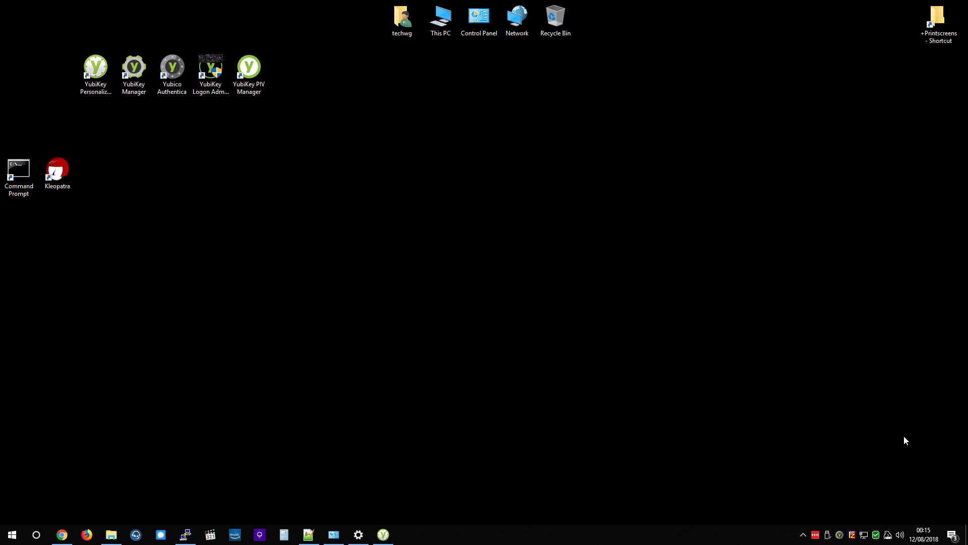
mouse_move(262, 402)
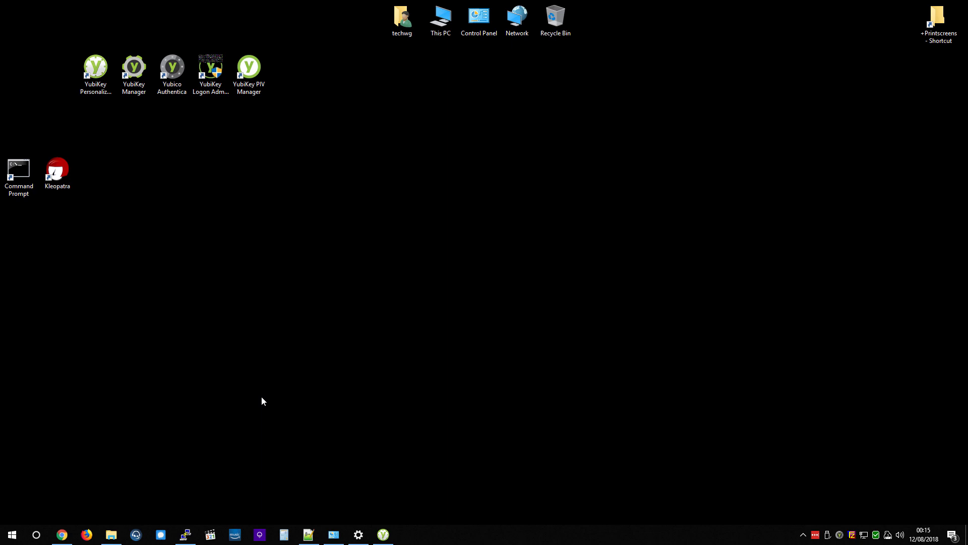
mouse_move(61, 534)
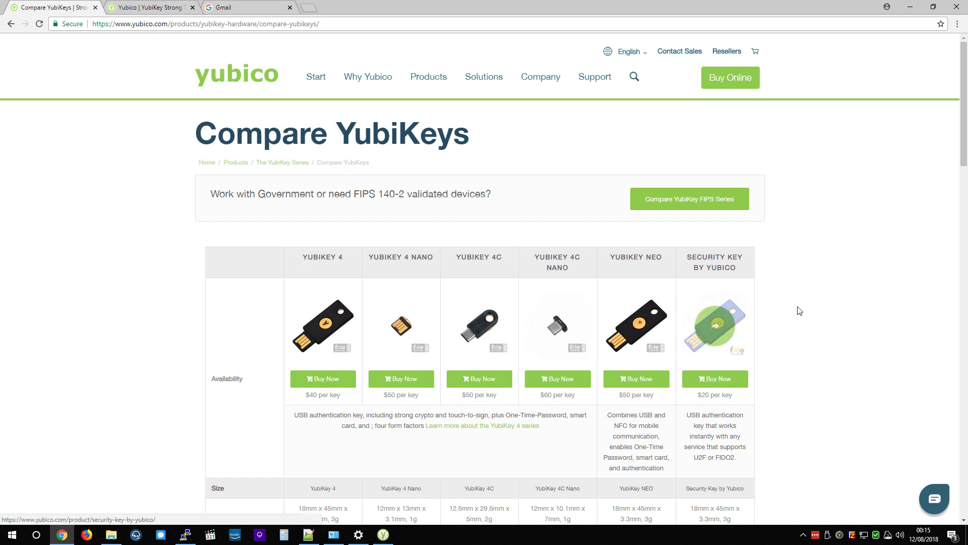
mouse_move(712, 329)
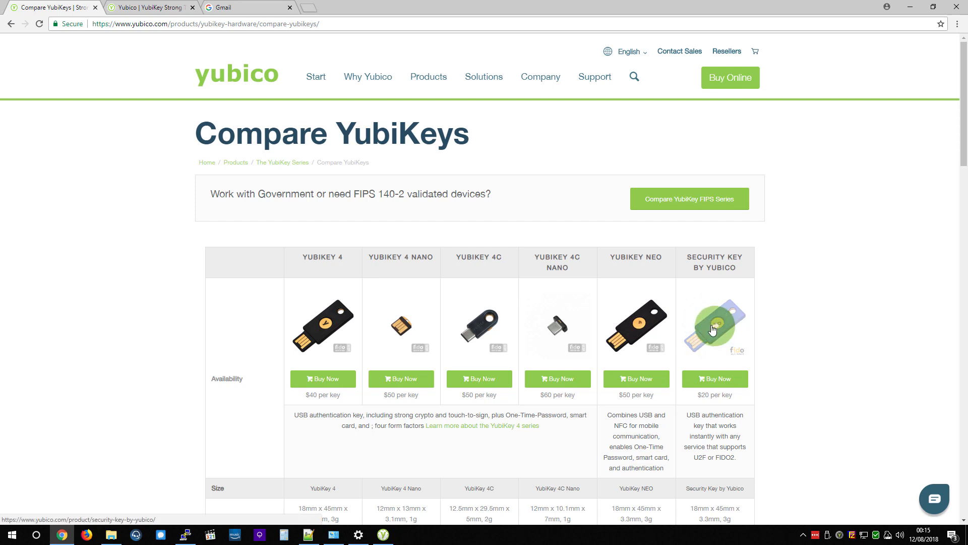
mouse_move(283, 324)
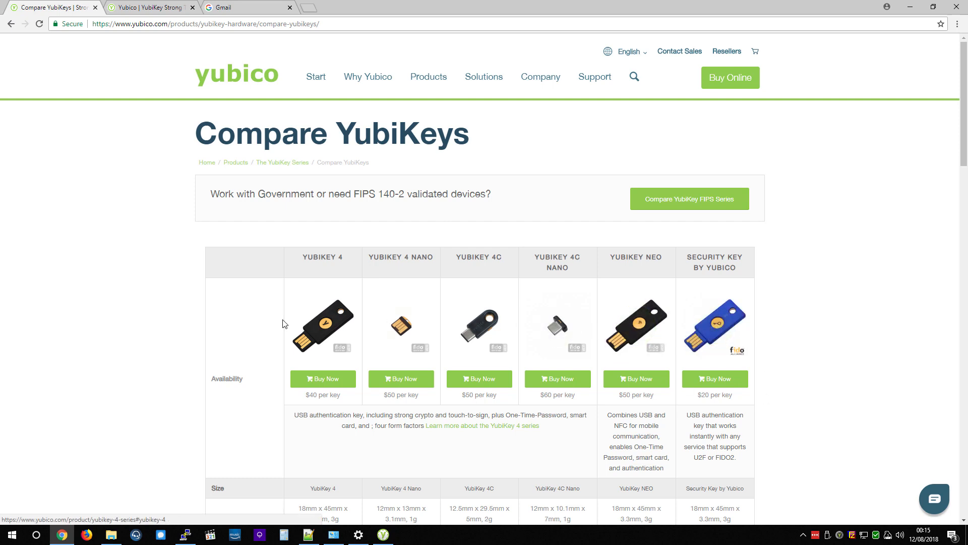
mouse_move(479, 324)
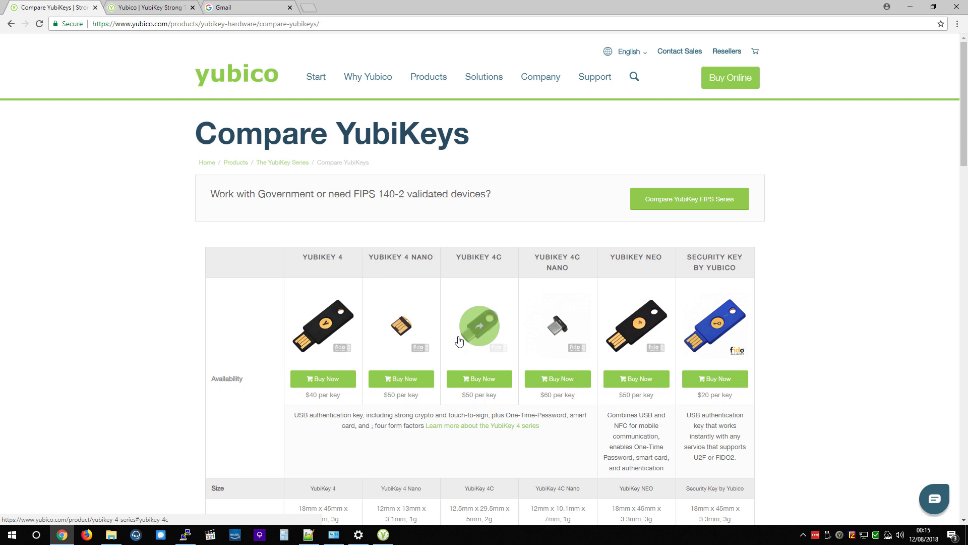
mouse_move(401, 446)
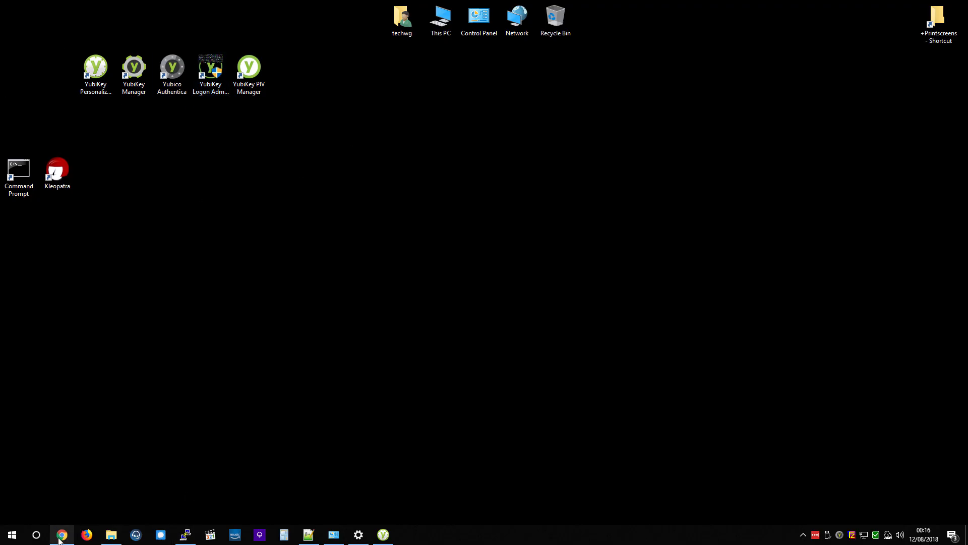
left_click(60, 534)
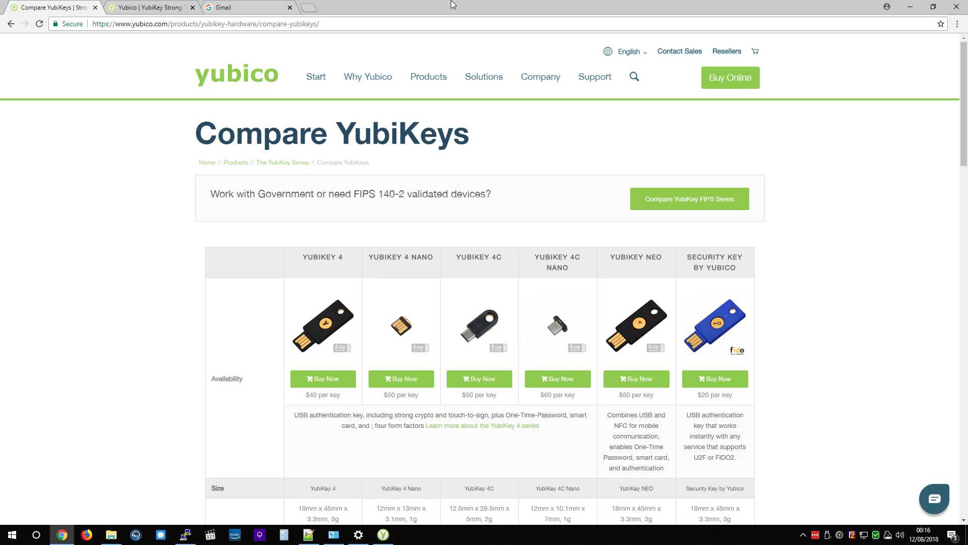
mouse_move(377, 5)
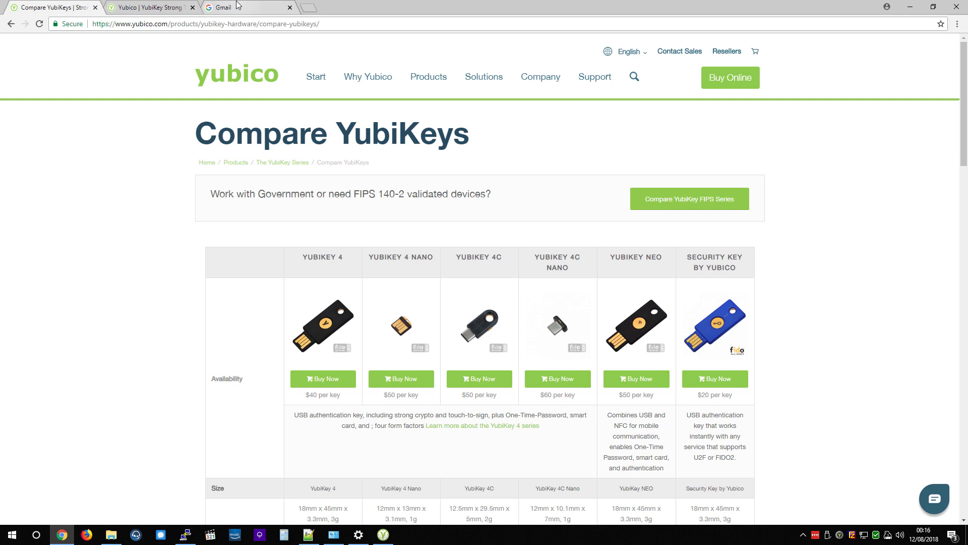
left_click(247, 7)
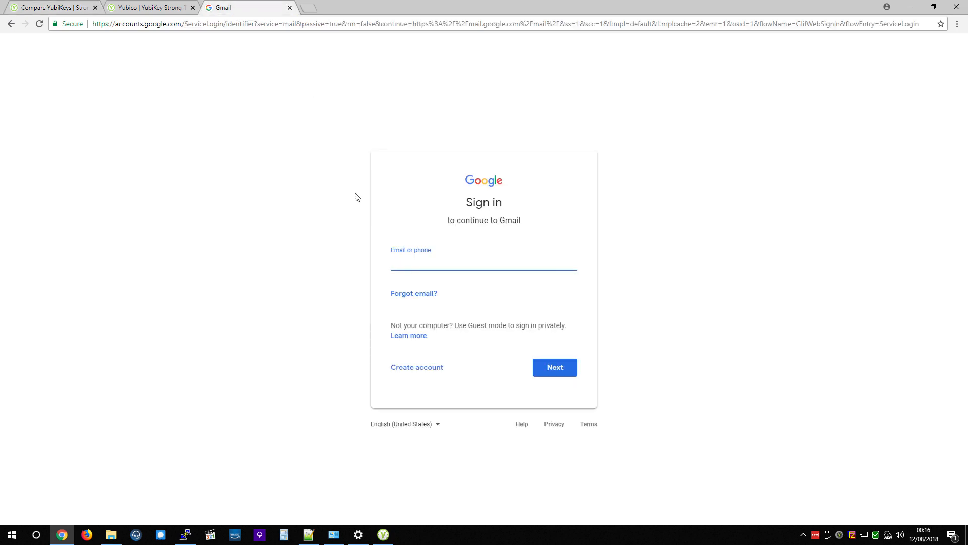
left_click(483, 266)
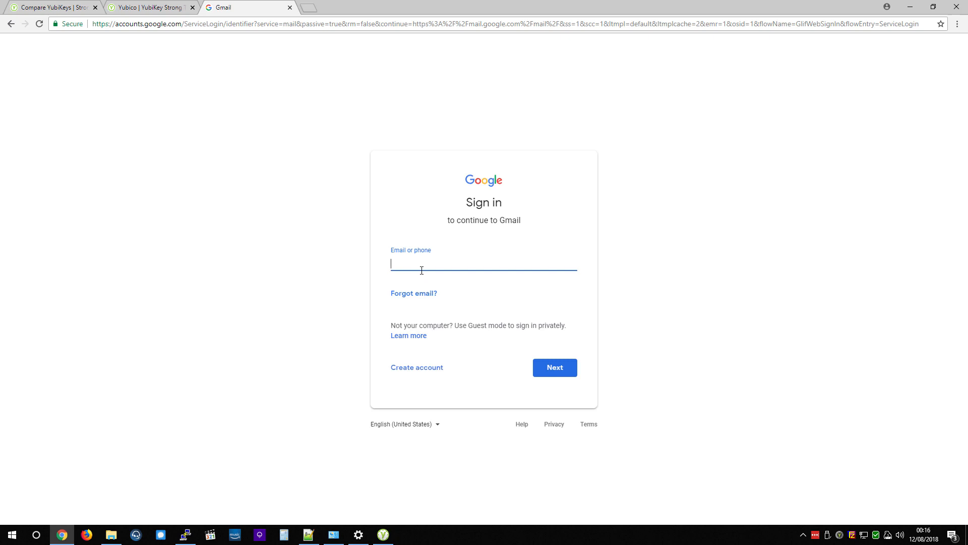
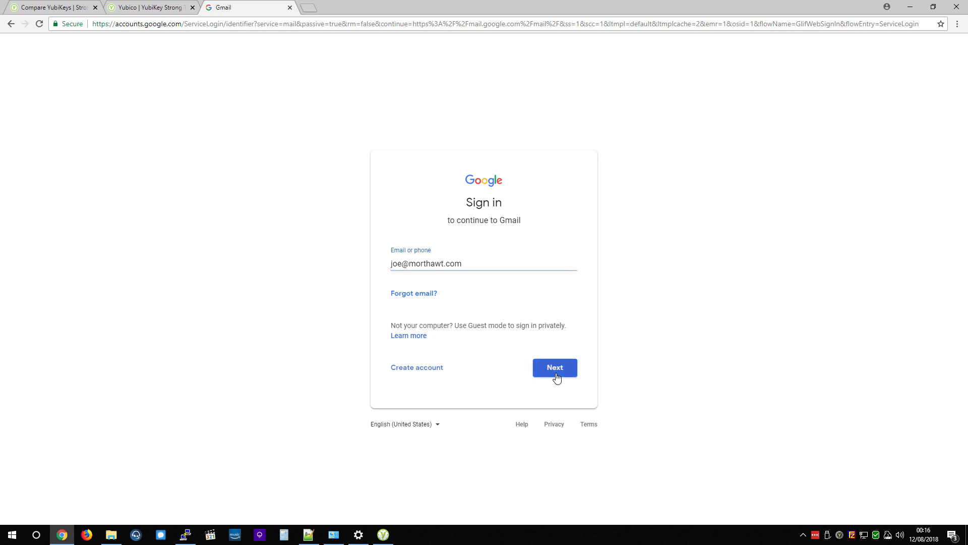
left_click(554, 368)
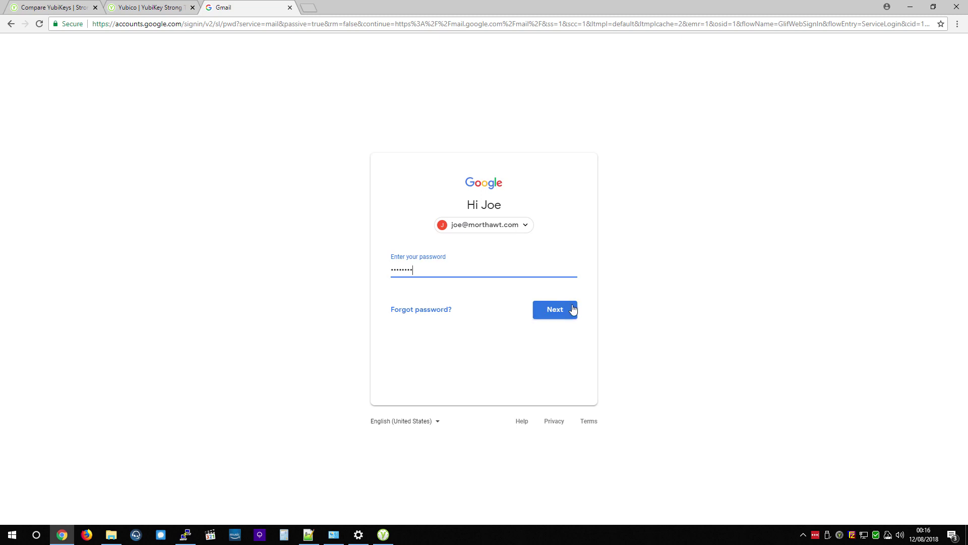
Submit the account password to finish signing in to Gmail.
left_click(554, 309)
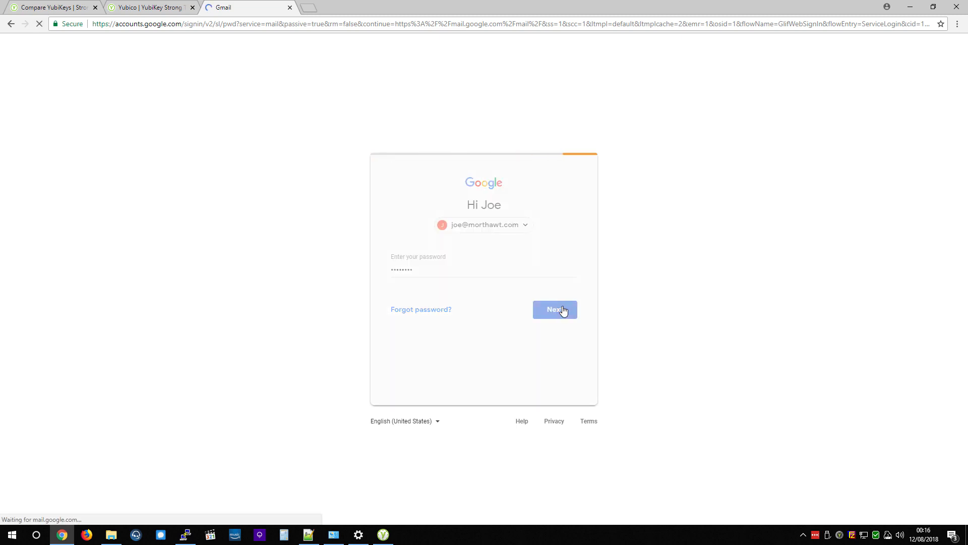
left_click(553, 309)
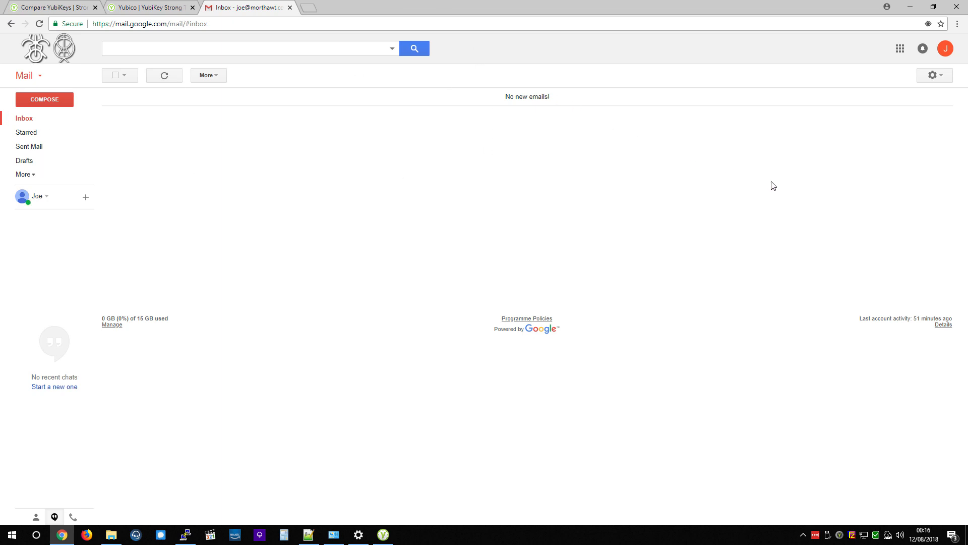
mouse_move(667, 5)
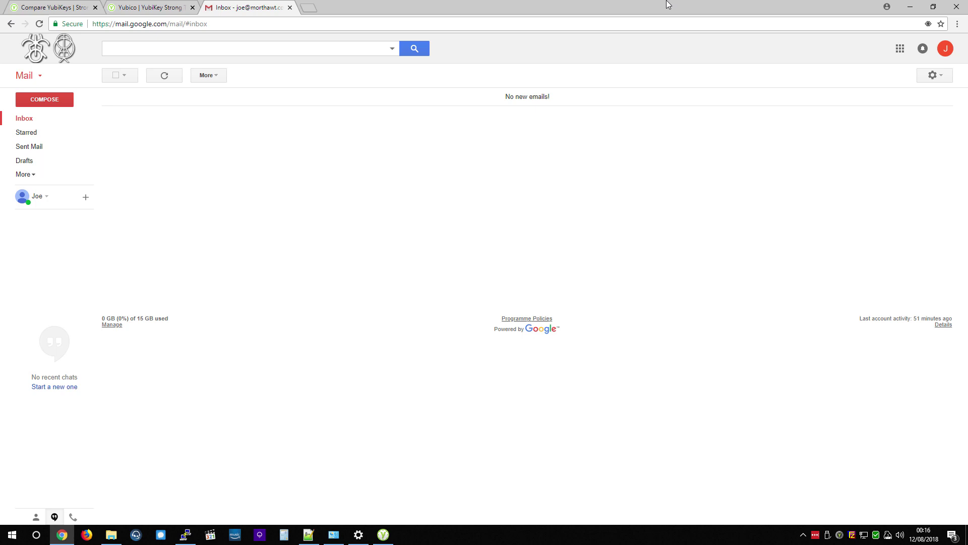
mouse_move(442, 5)
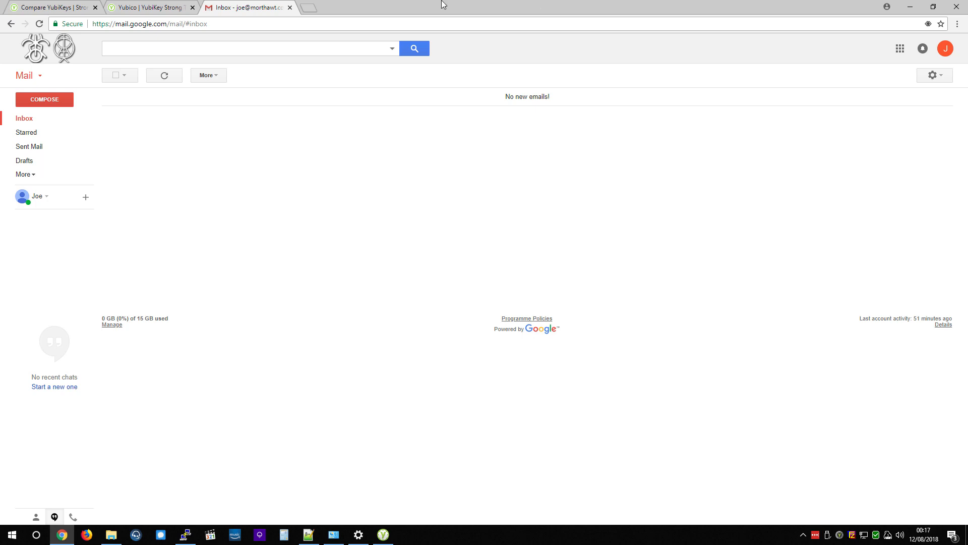
mouse_move(374, 96)
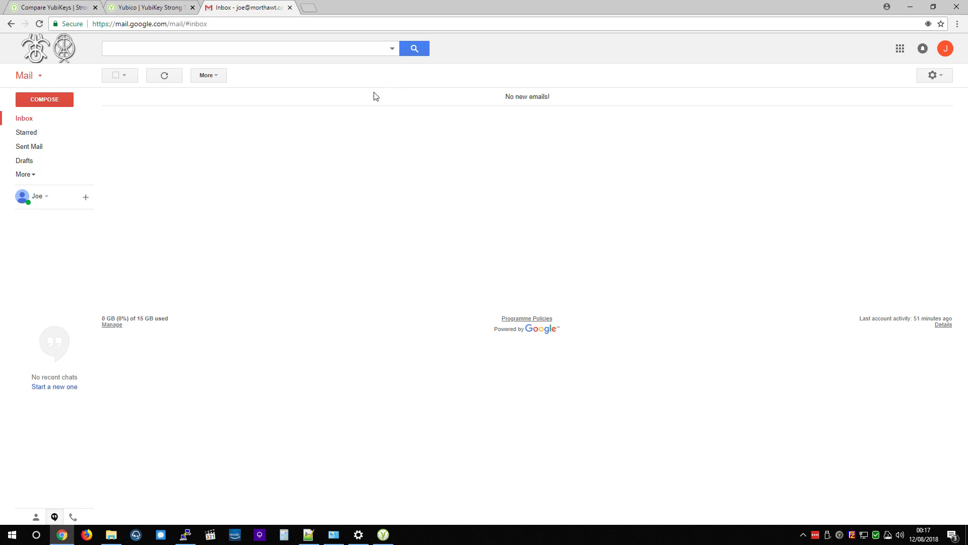
mouse_move(246, 124)
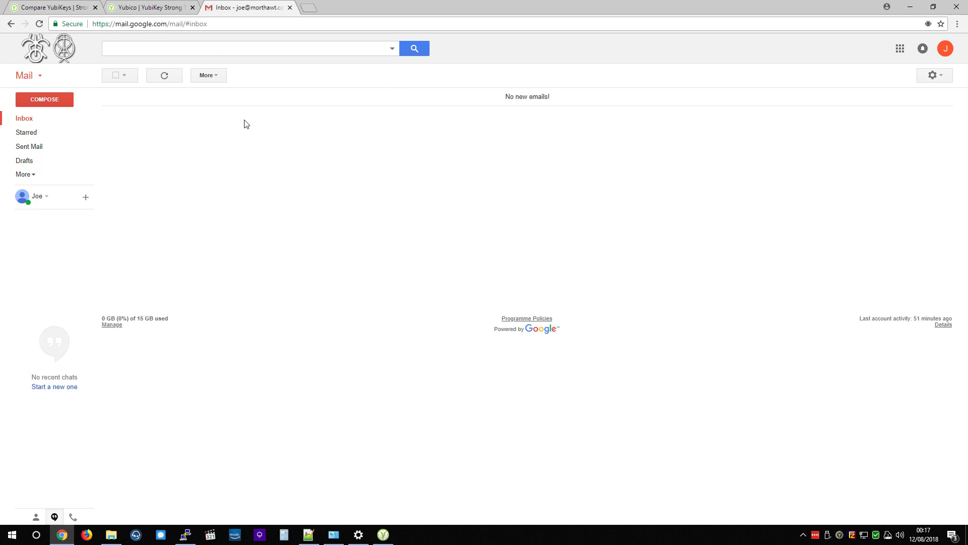
mouse_move(468, 5)
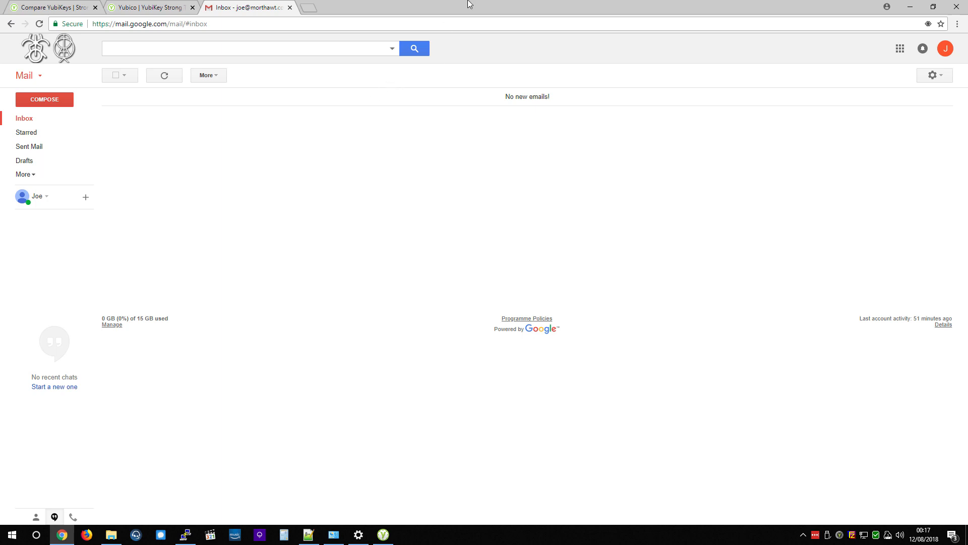
mouse_move(749, 98)
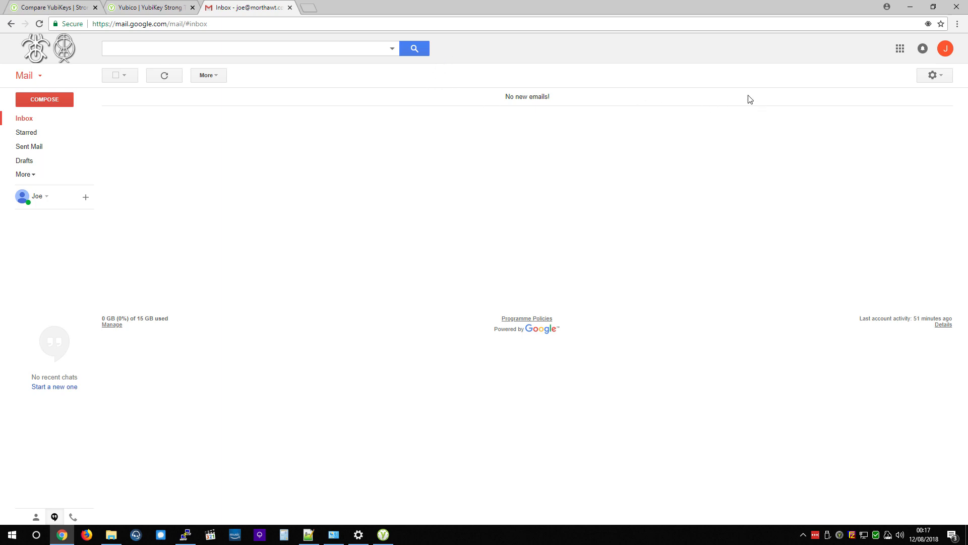
mouse_move(697, 205)
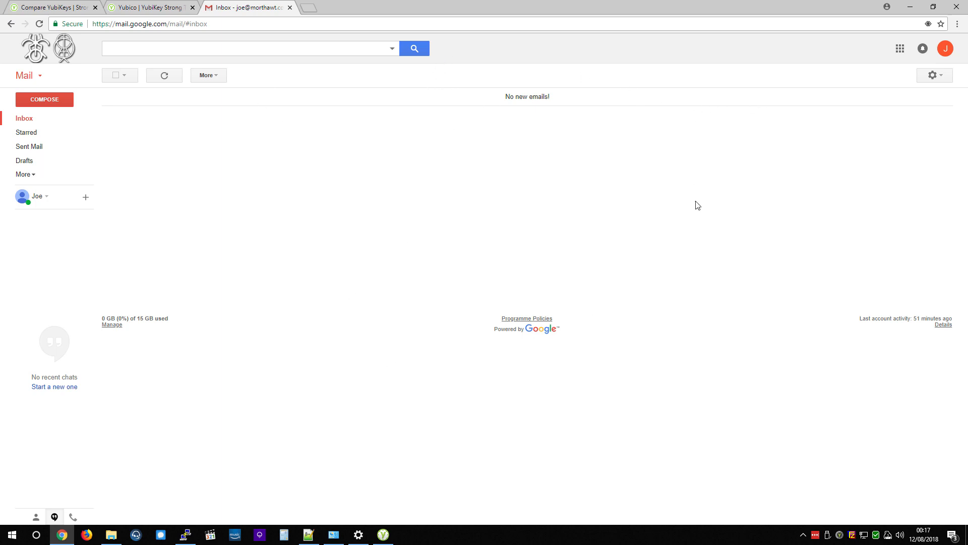
Show the signed-in account panel from the profile avatar in Gmail.
left_click(946, 49)
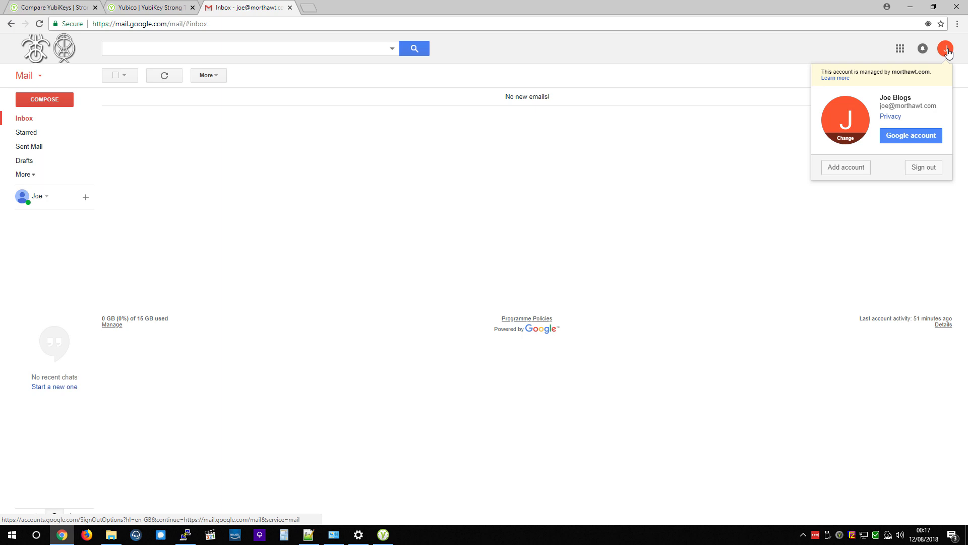
mouse_move(921, 141)
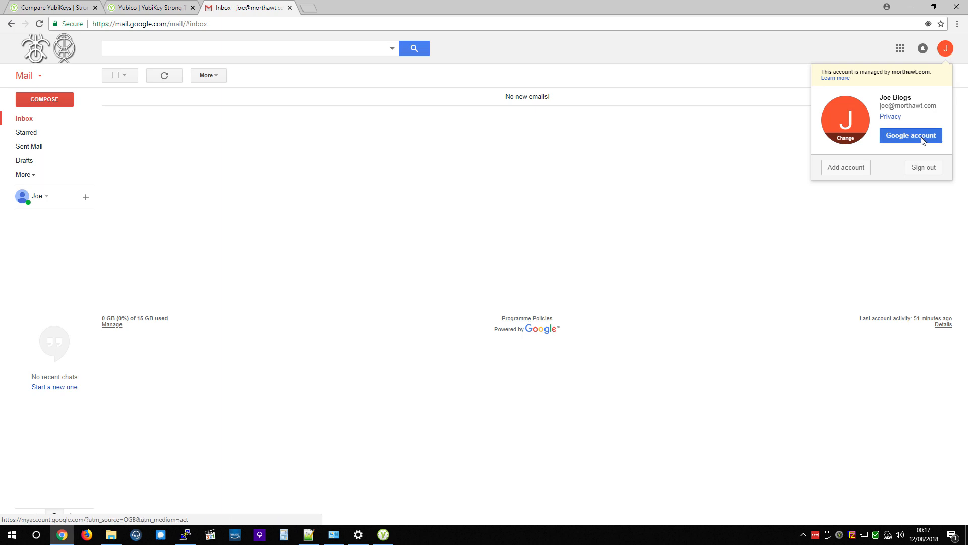
Go from Google Account settings through Signing in to Google to the 2-Step Verification page.
left_click(910, 135)
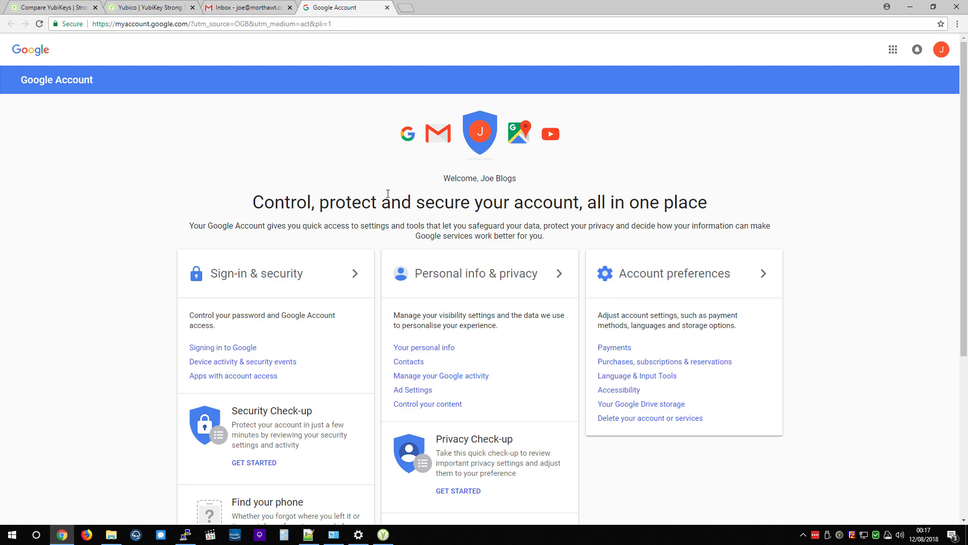
mouse_move(222, 347)
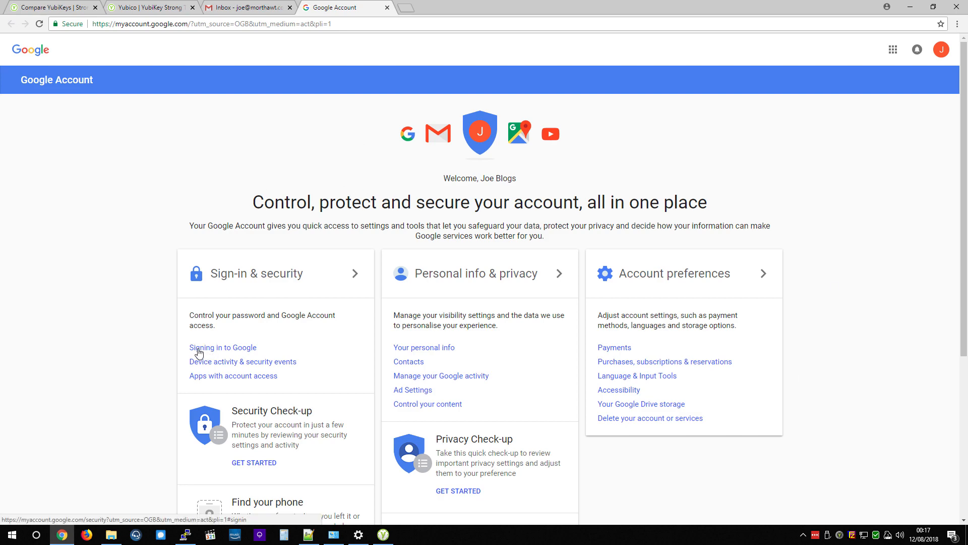
left_click(223, 347)
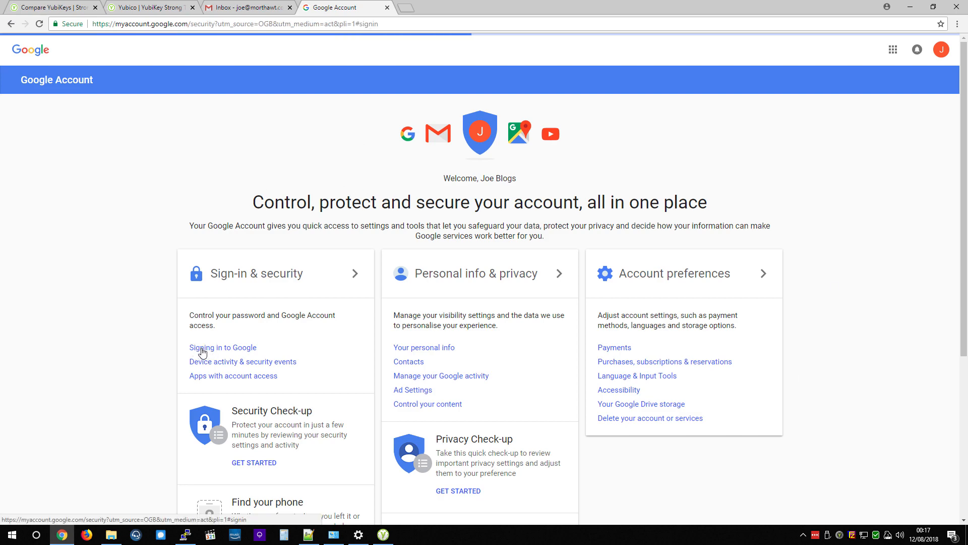
left_click(223, 347)
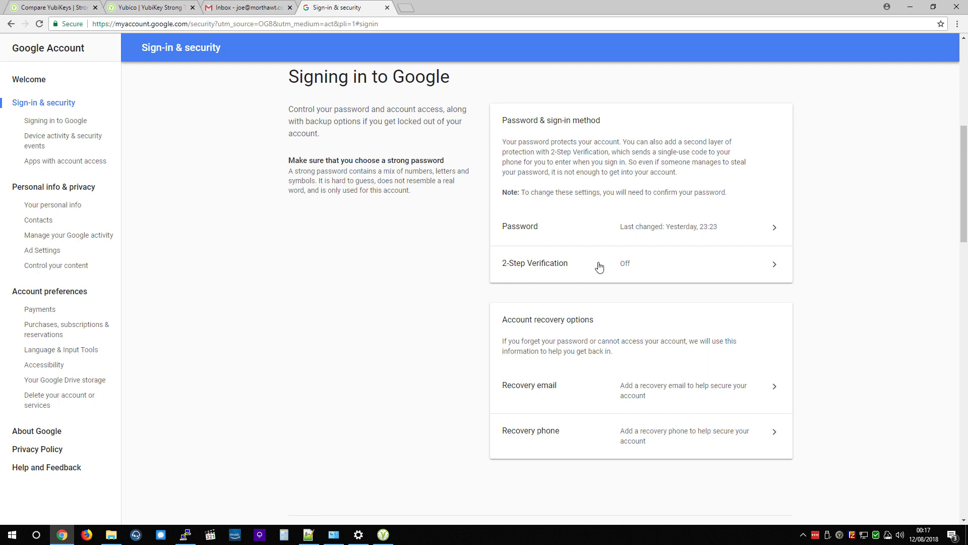
mouse_move(552, 268)
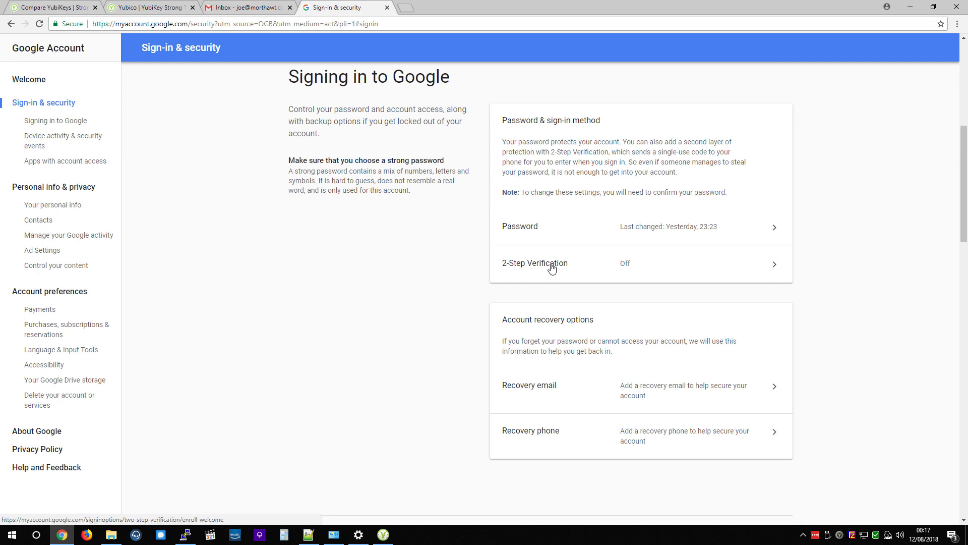
left_click(551, 264)
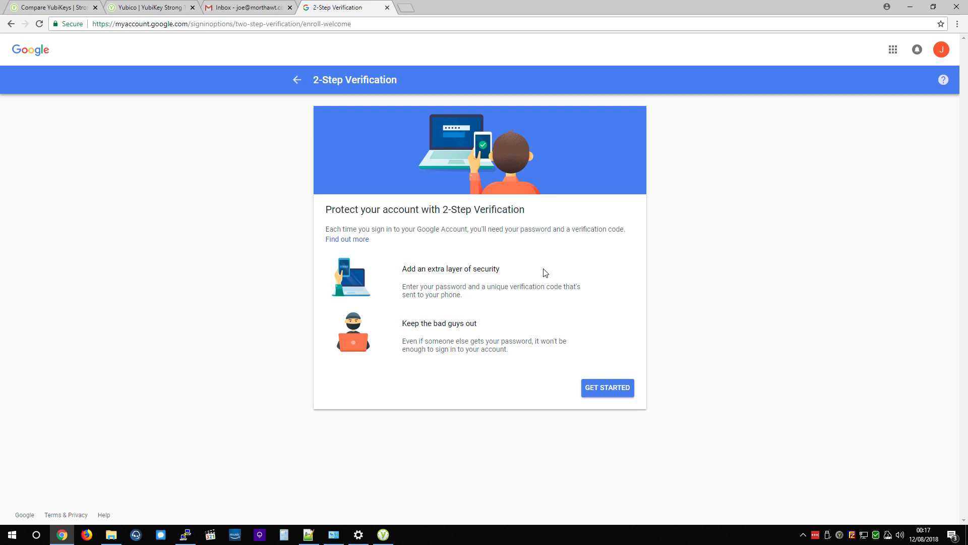
mouse_move(465, 339)
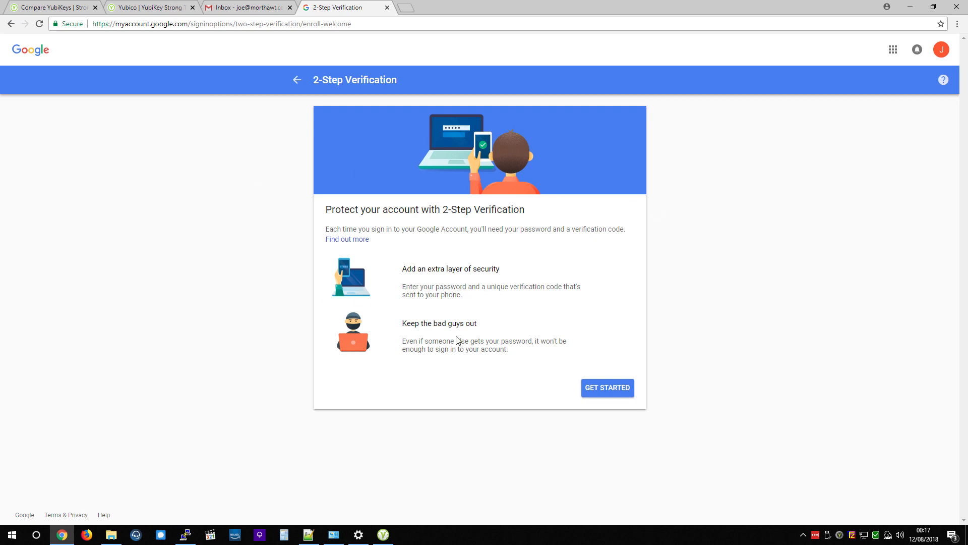
Start 2-Step Verification setup and re-verify identity with the account password.
left_click(607, 388)
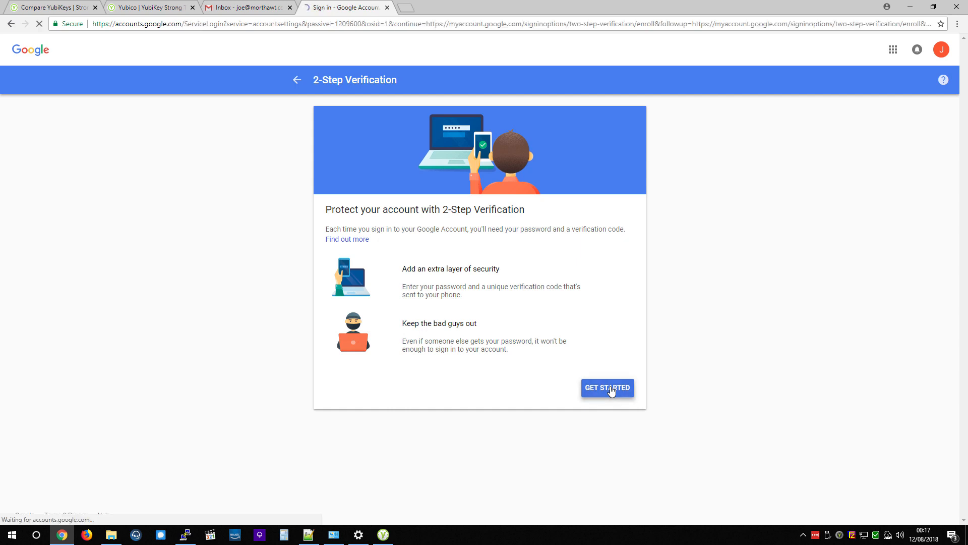
left_click(607, 388)
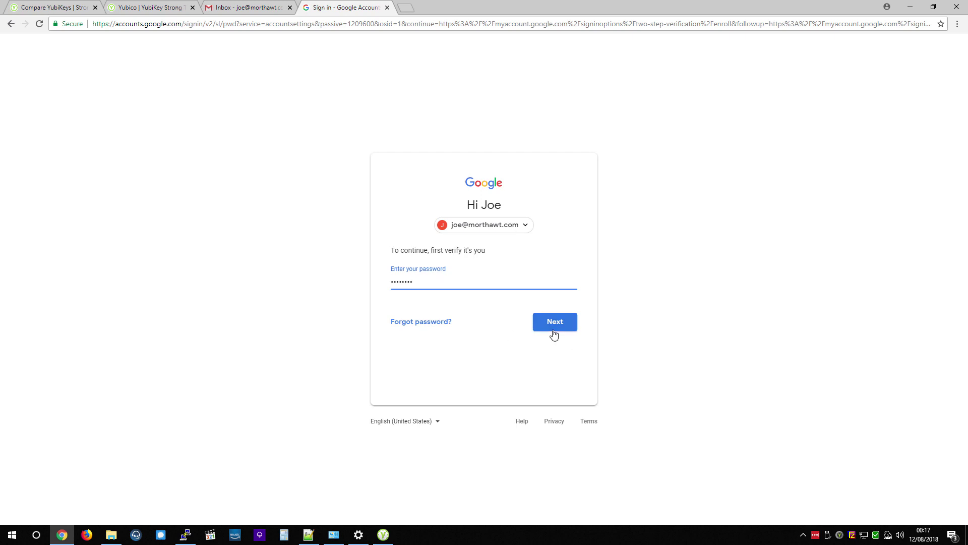
left_click(553, 321)
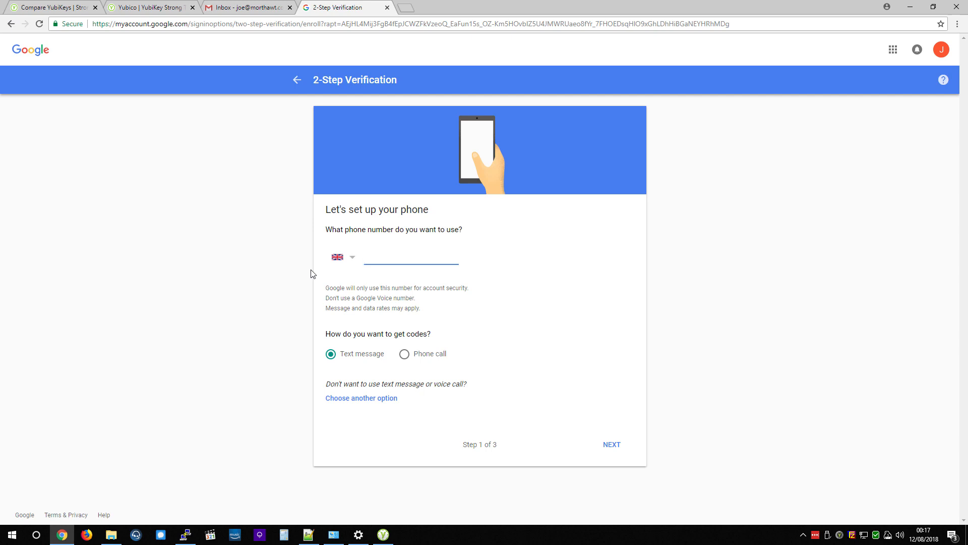
mouse_move(405, 358)
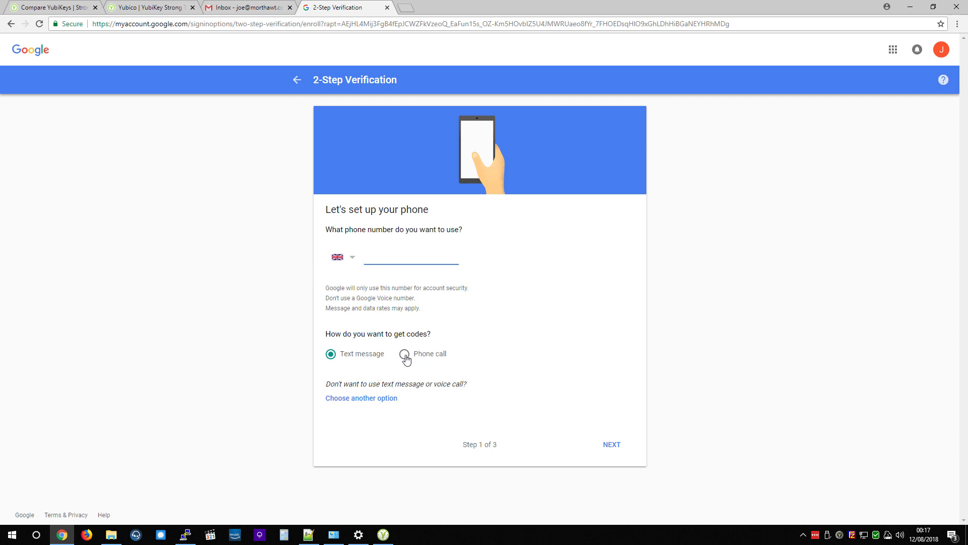
Pick Security Key from the alternative second-step options instead of phone codes.
left_click(411, 256)
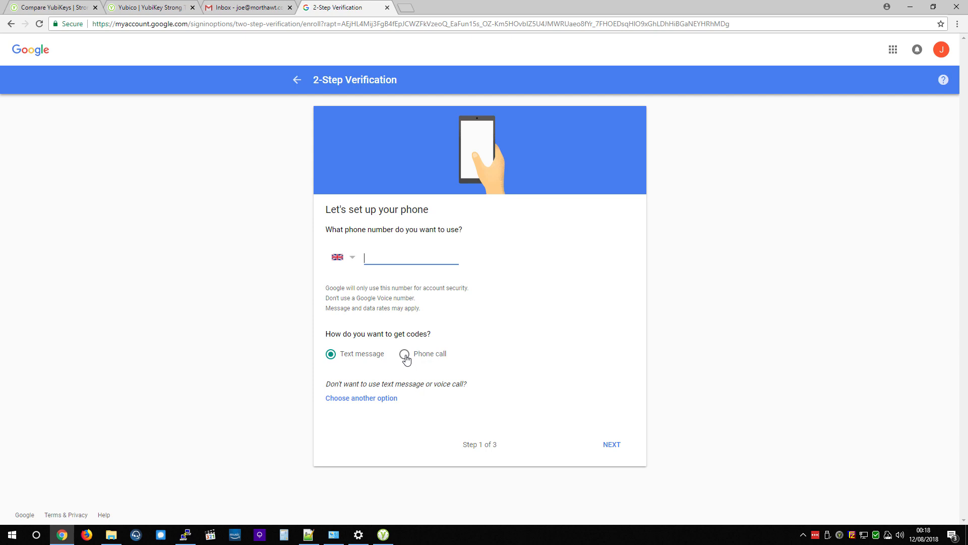
mouse_move(355, 358)
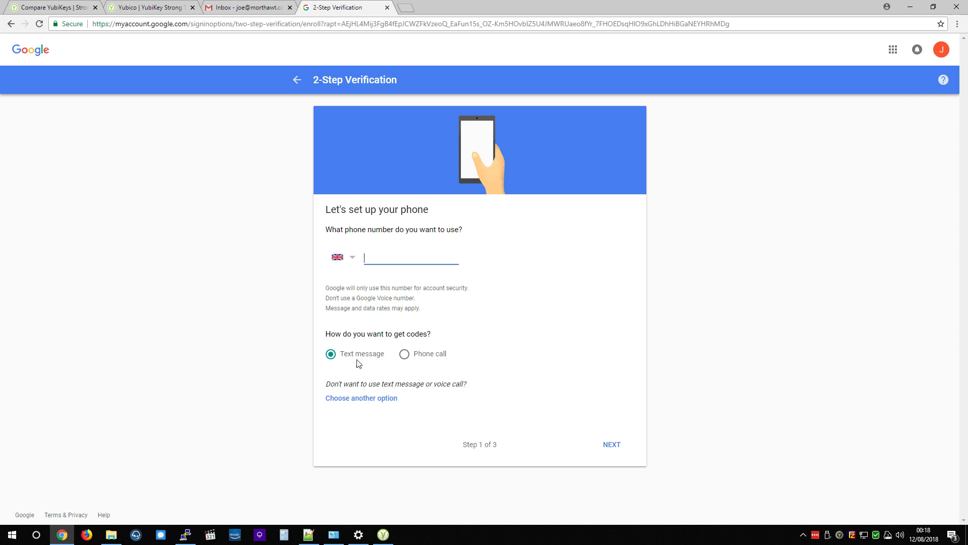
mouse_move(347, 331)
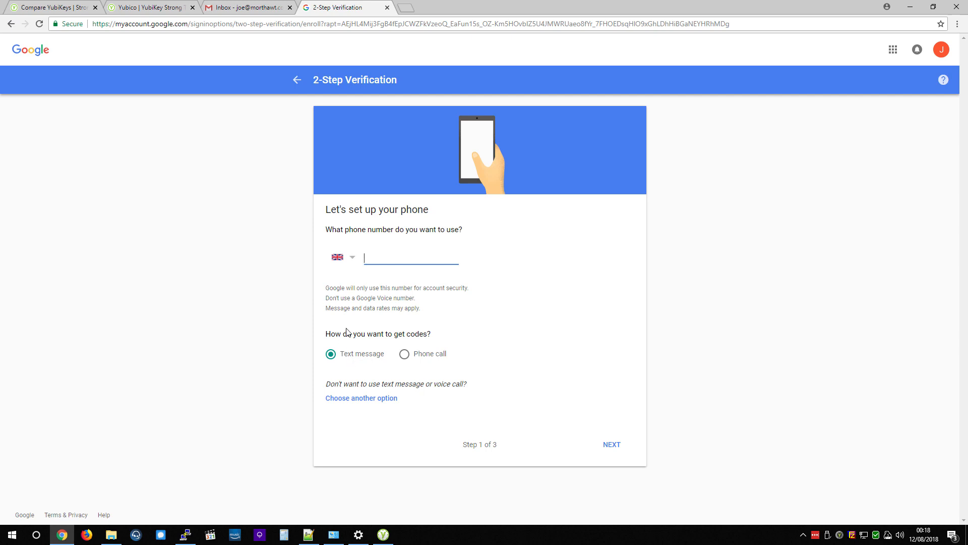
mouse_move(350, 326)
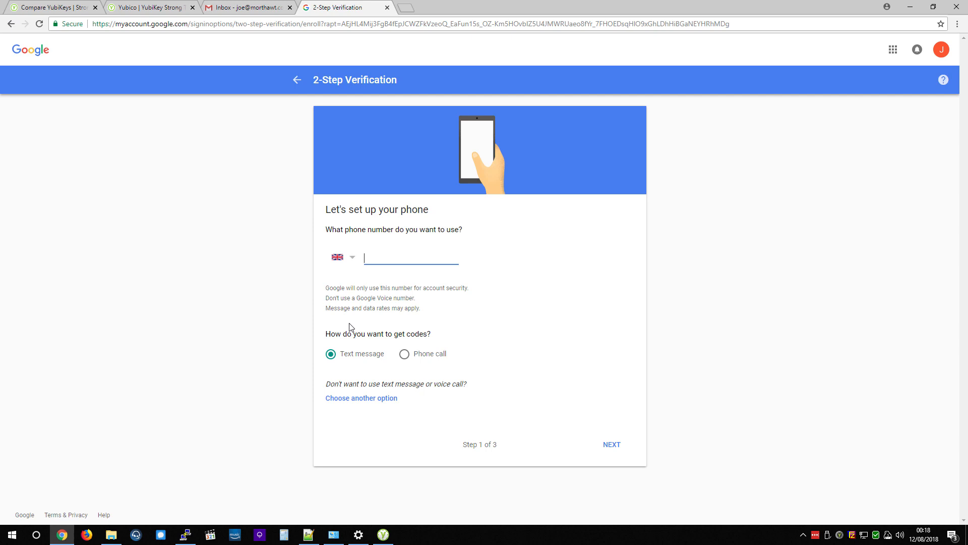
mouse_move(361, 398)
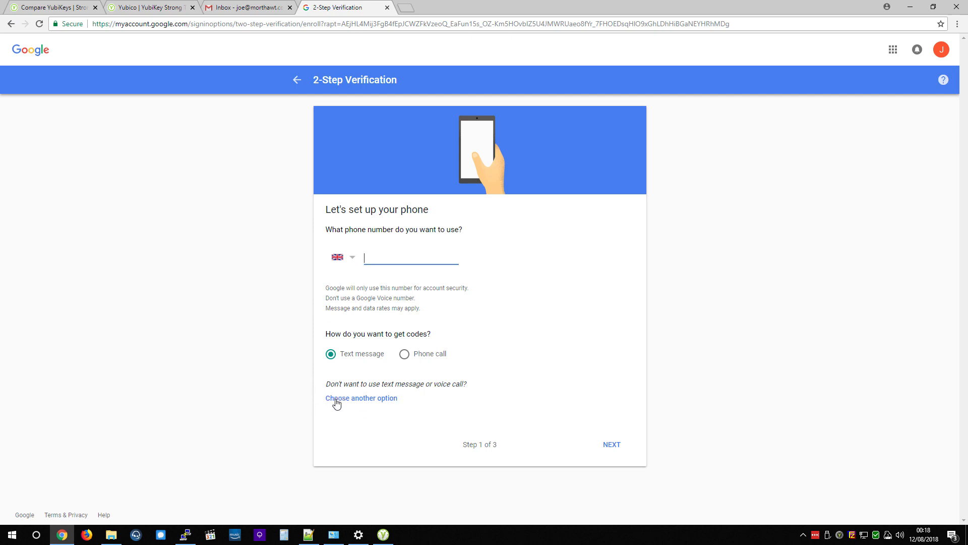
left_click(361, 398)
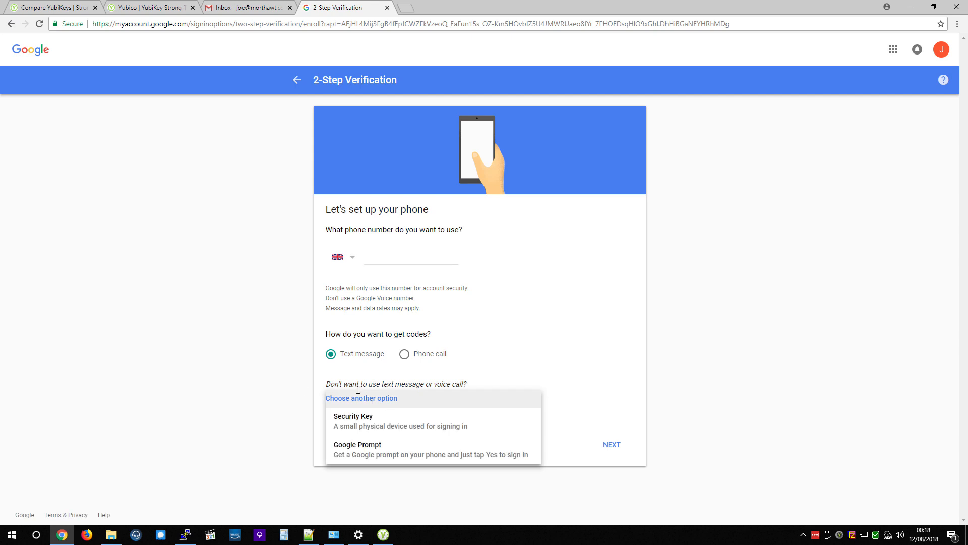
mouse_move(360, 426)
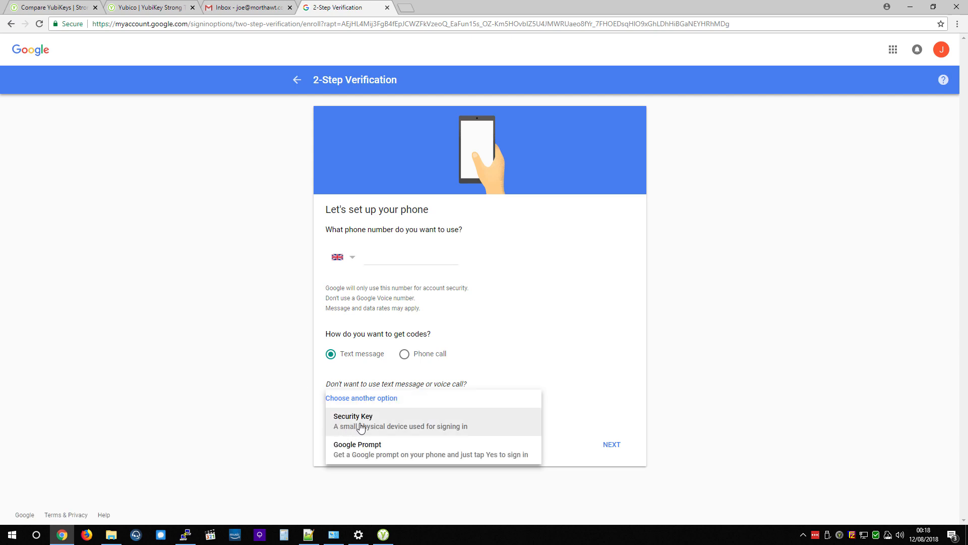
mouse_move(433, 431)
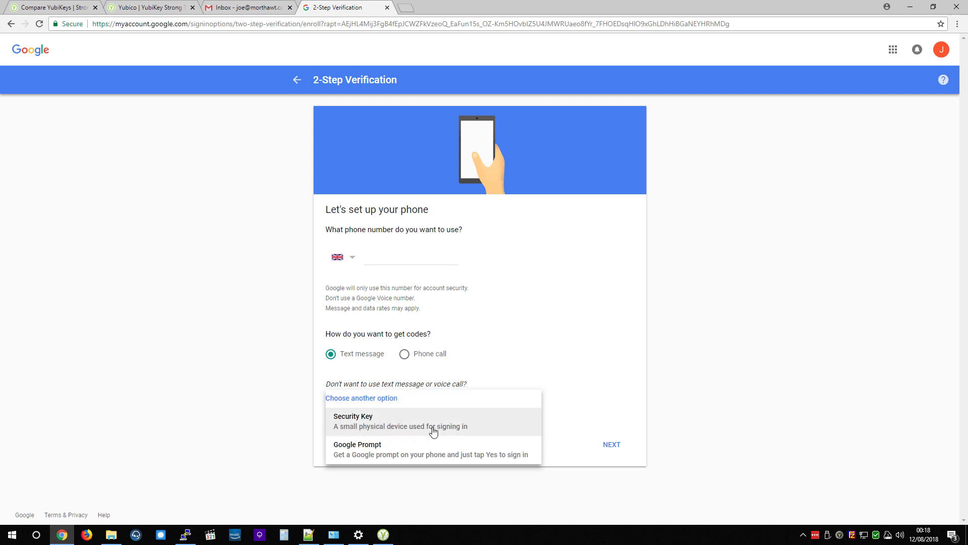
mouse_move(476, 429)
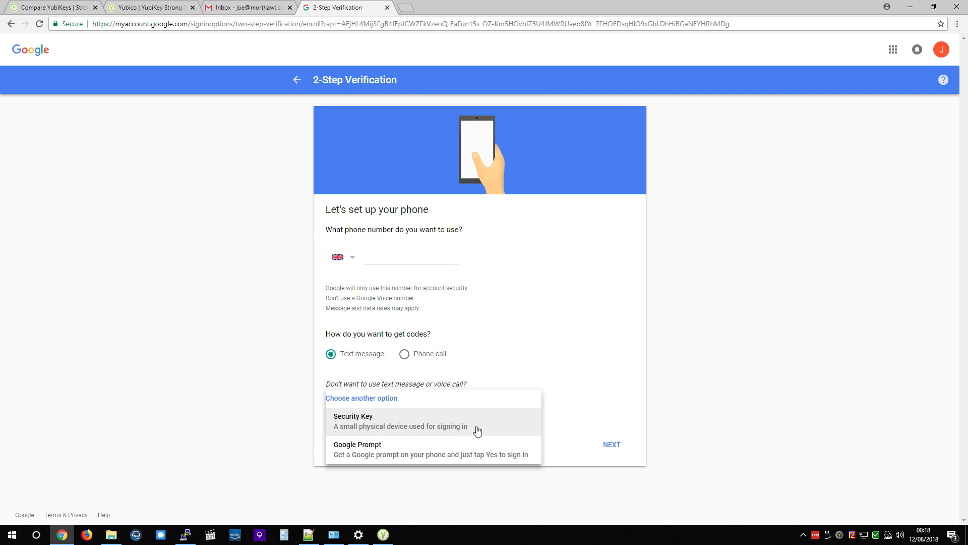
mouse_move(358, 421)
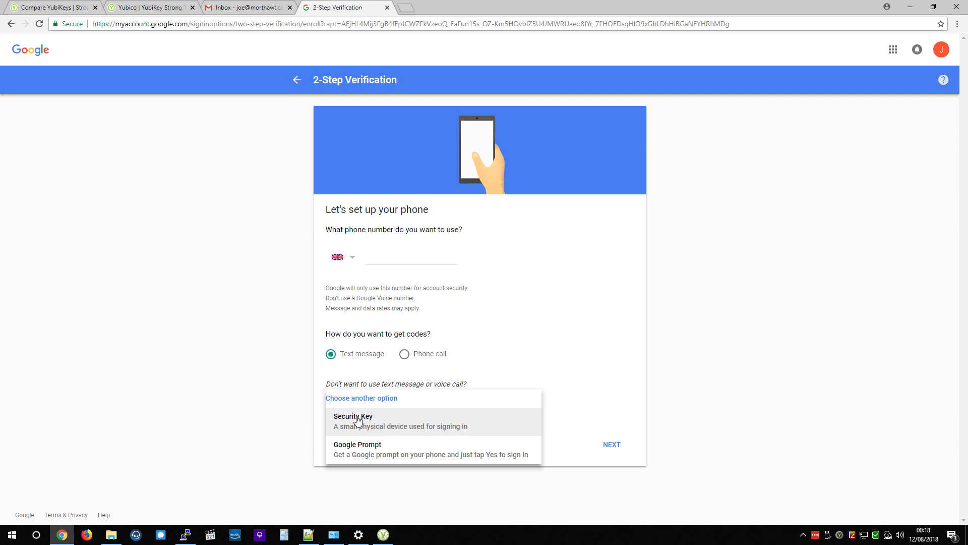
left_click(352, 416)
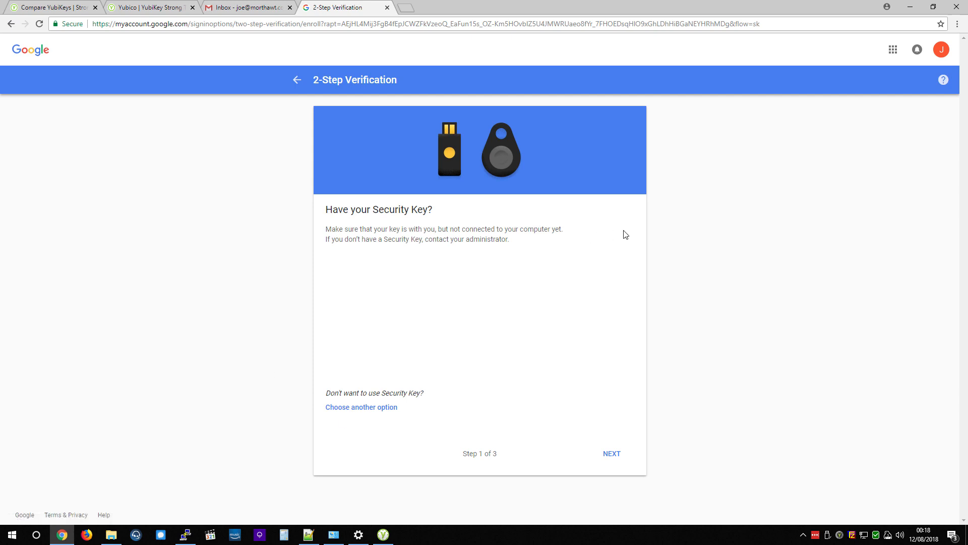
mouse_move(609, 259)
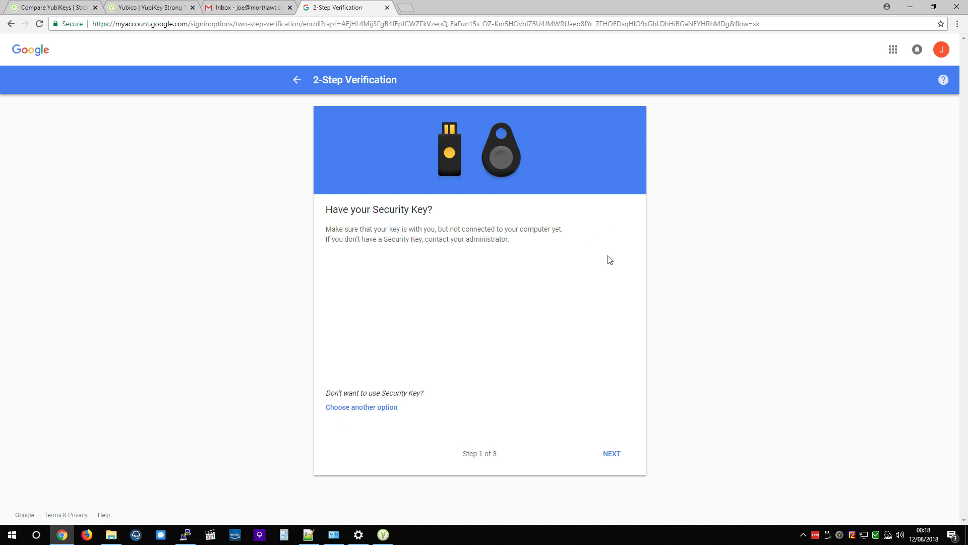
mouse_move(610, 453)
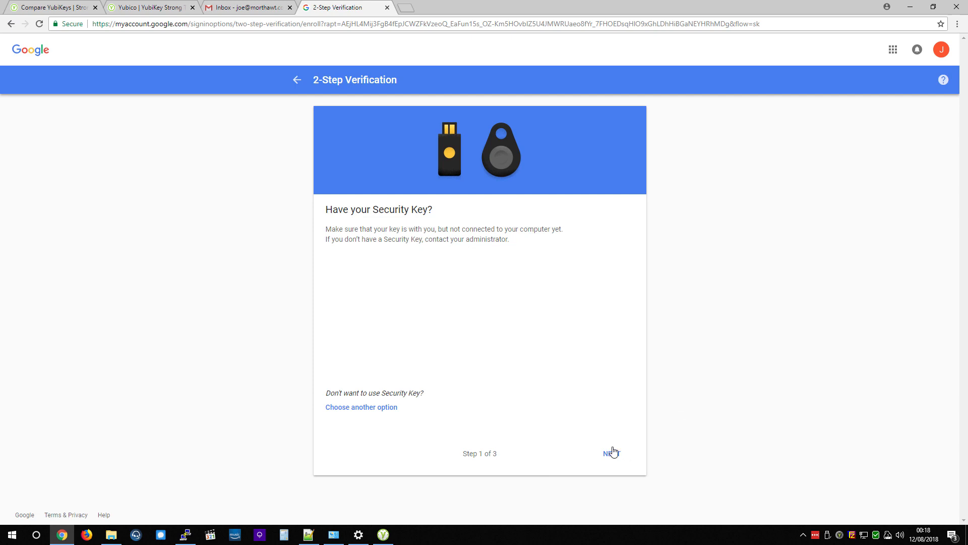
Register the inserted YubiKey, allowing gstatic.com to read its make and model.
left_click(610, 453)
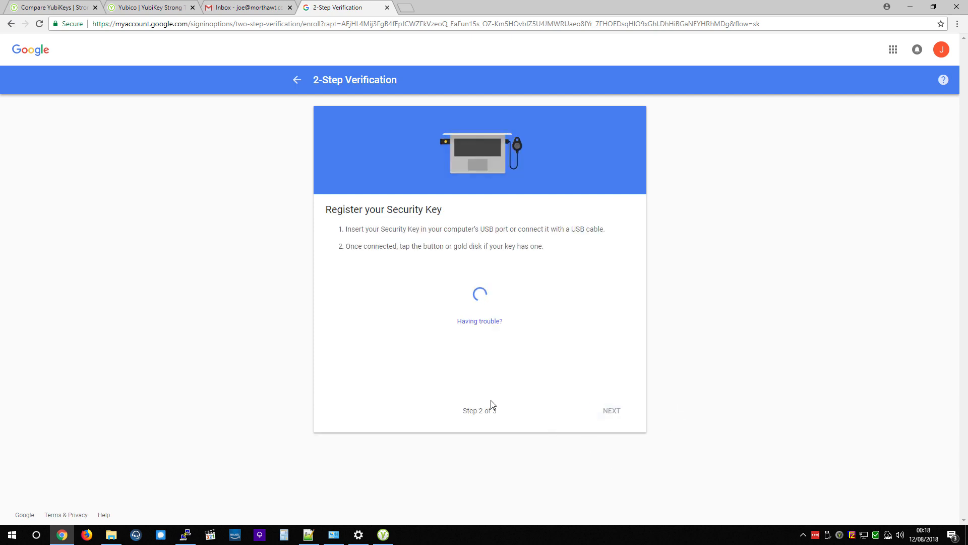
mouse_move(352, 338)
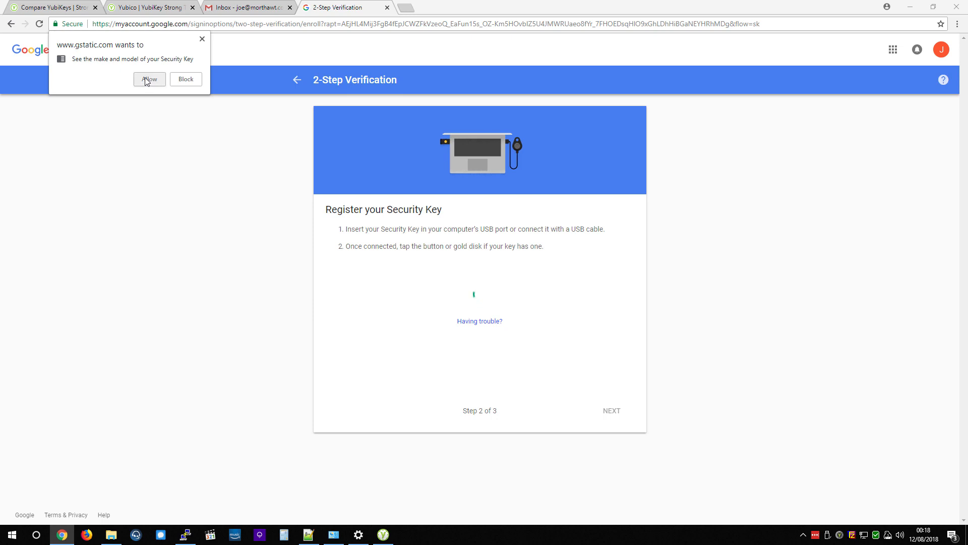
left_click(149, 79)
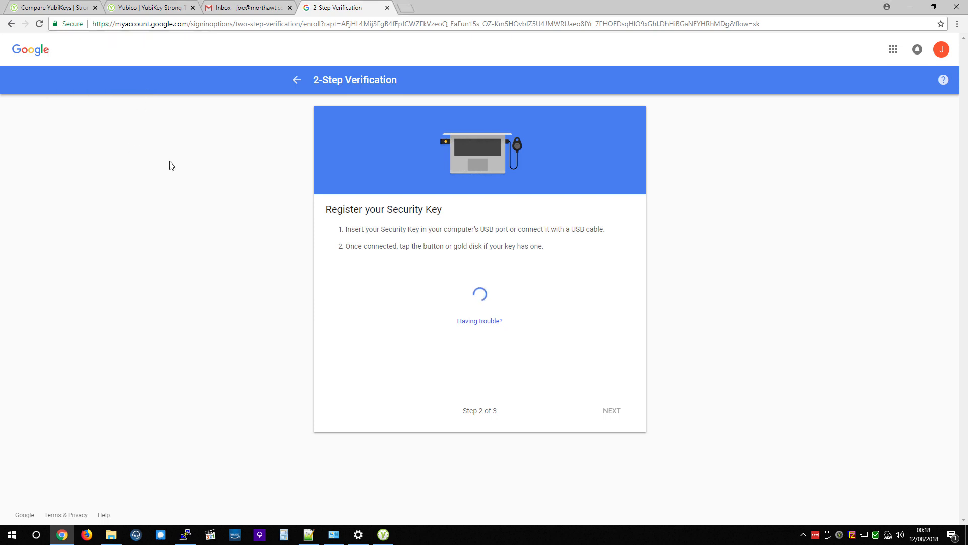
mouse_move(215, 297)
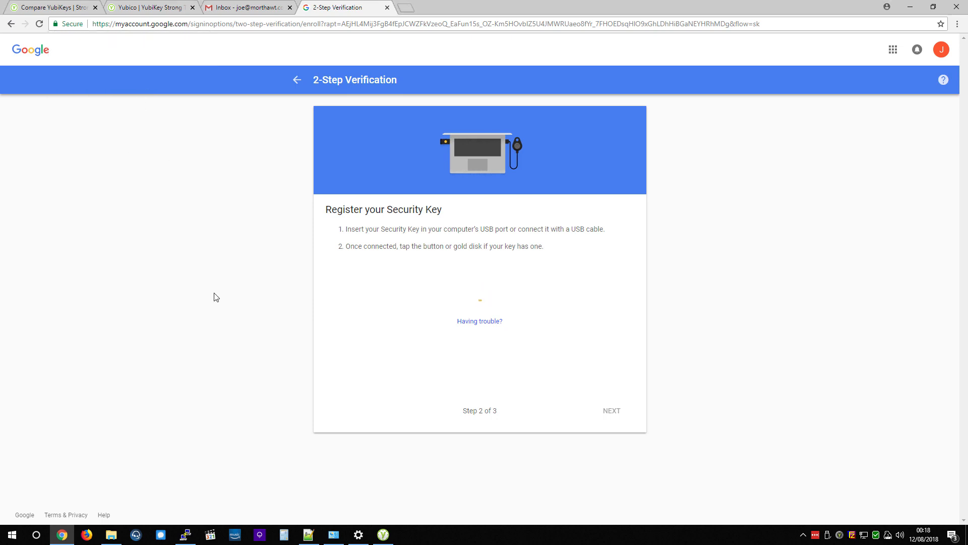
left_click(610, 410)
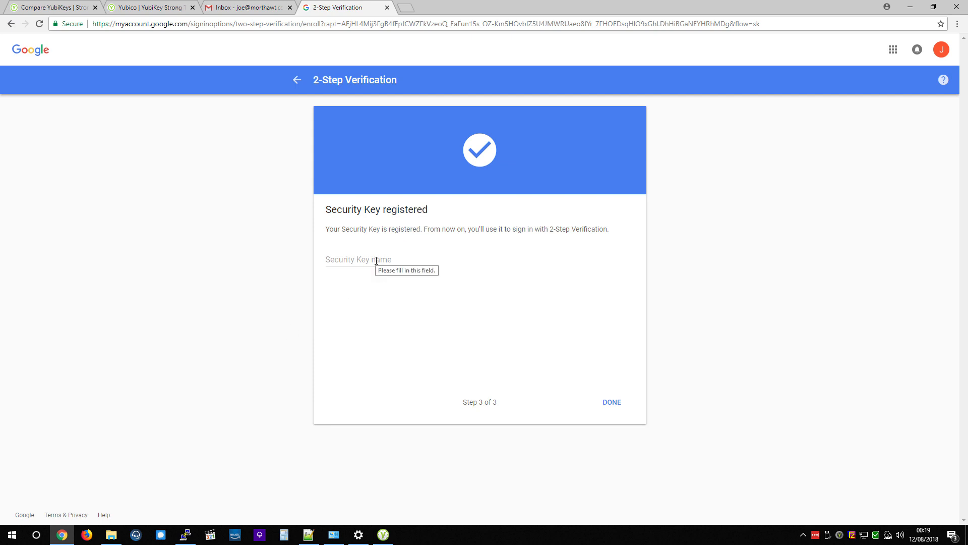
Name the registered security key 'YubiKey Neo' and finish setup.
left_click(375, 259)
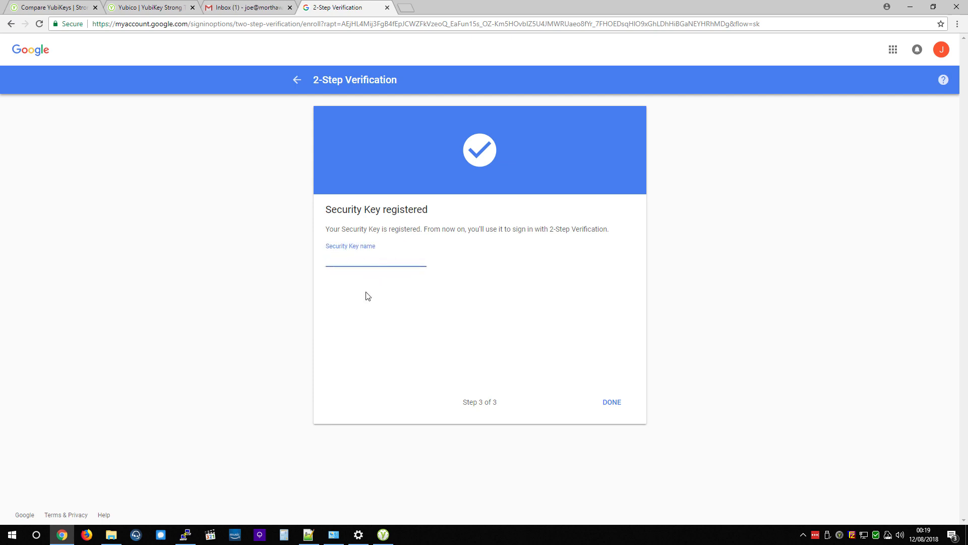
mouse_move(355, 305)
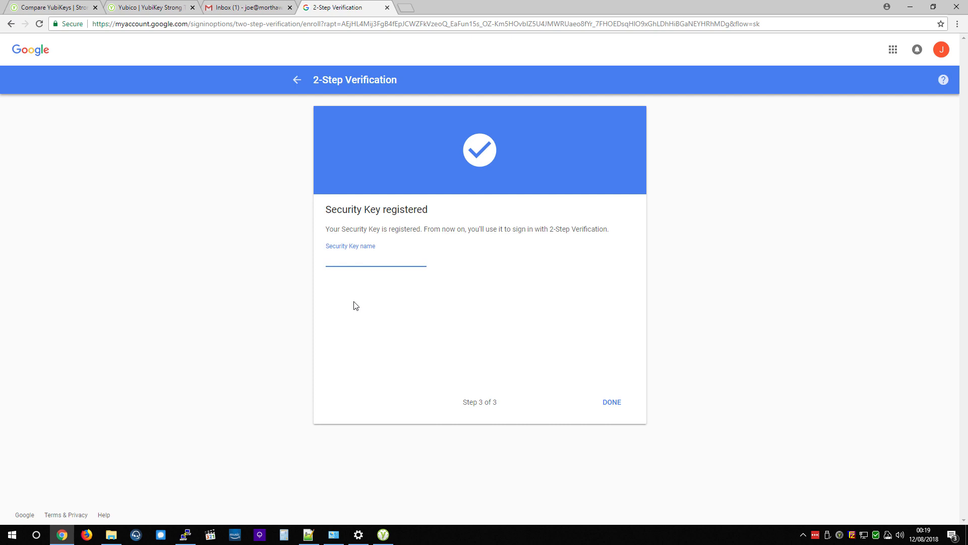
type("YubiKey N")
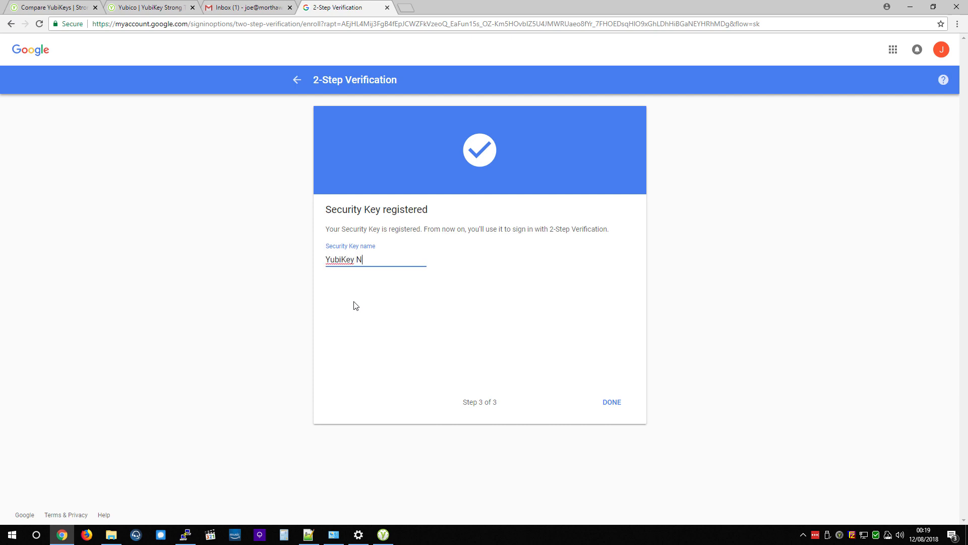
type("eo")
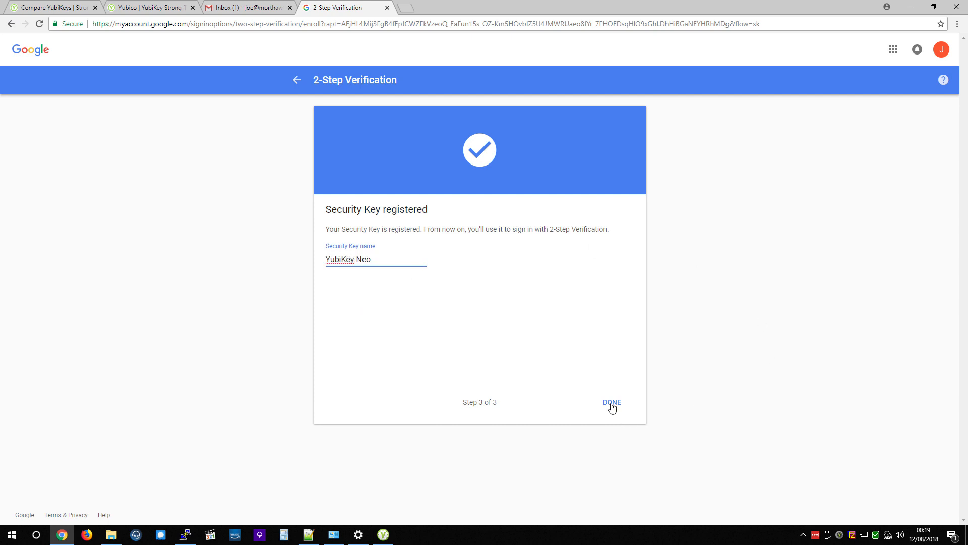
left_click(610, 401)
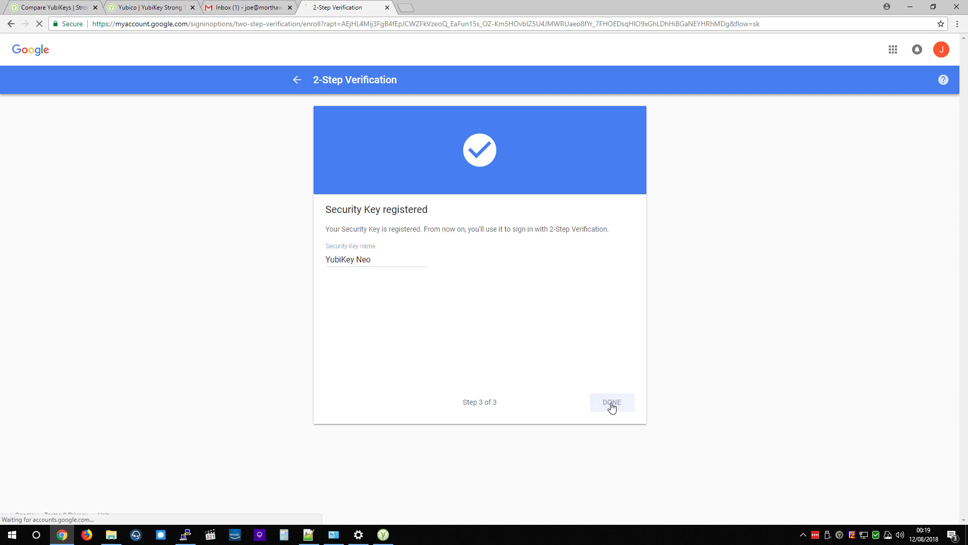
left_click(610, 402)
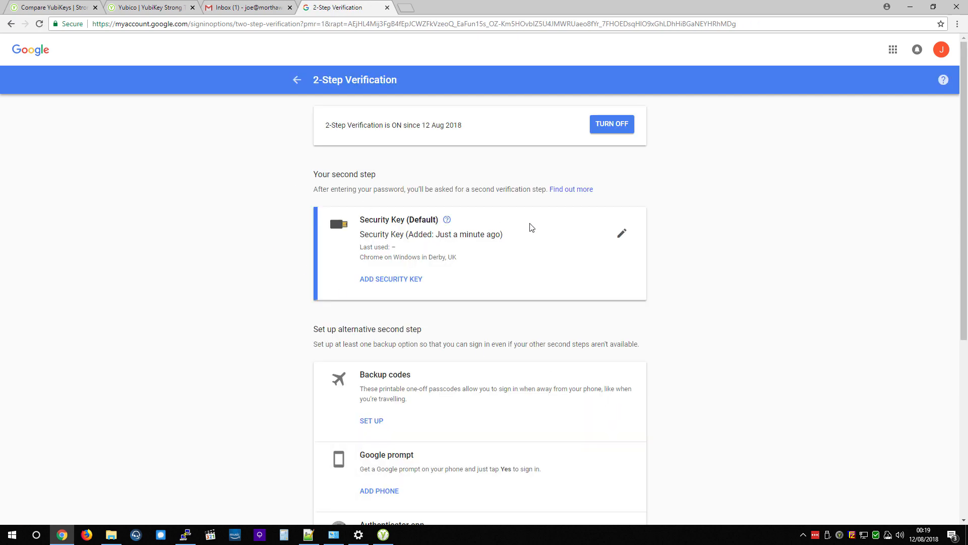
mouse_move(346, 259)
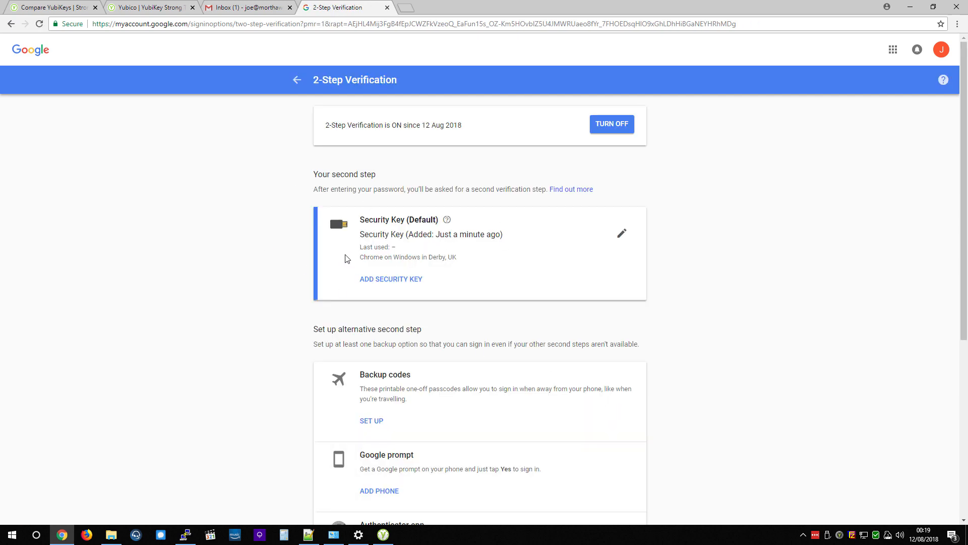
mouse_move(400, 277)
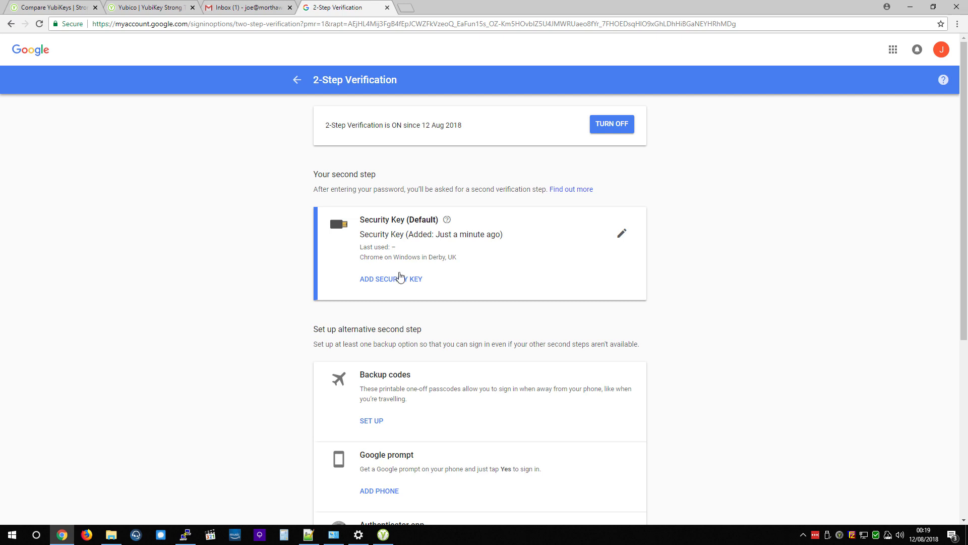
scroll("down", 3)
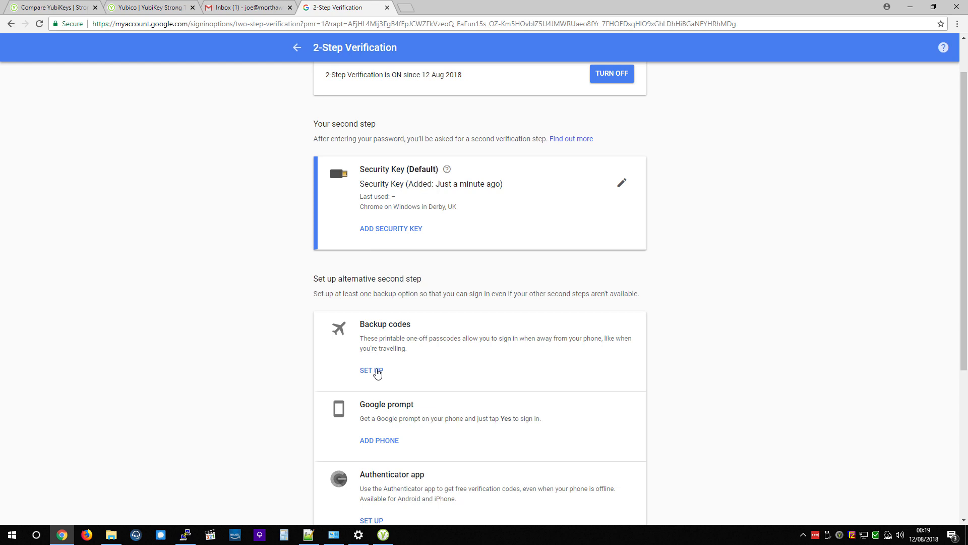
scroll("down", 3)
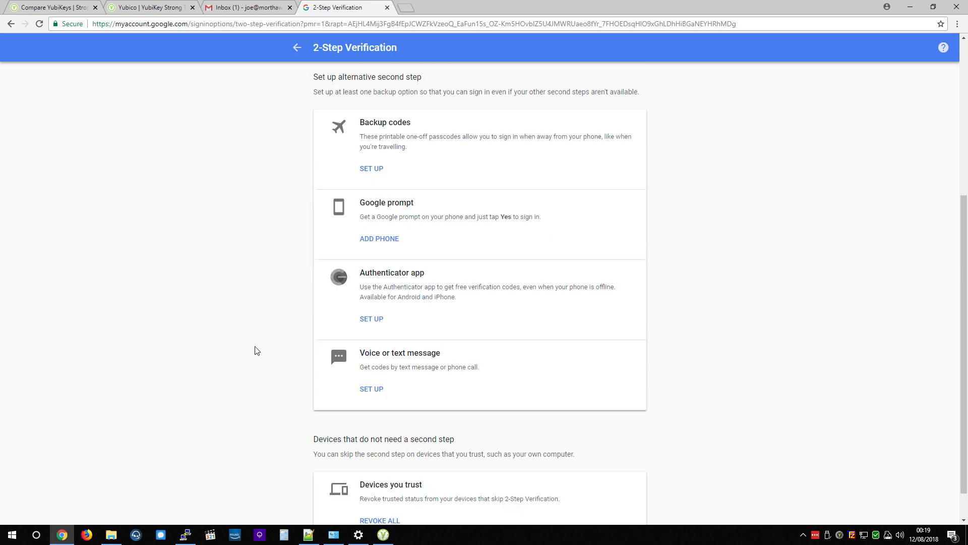
scroll("up", 3)
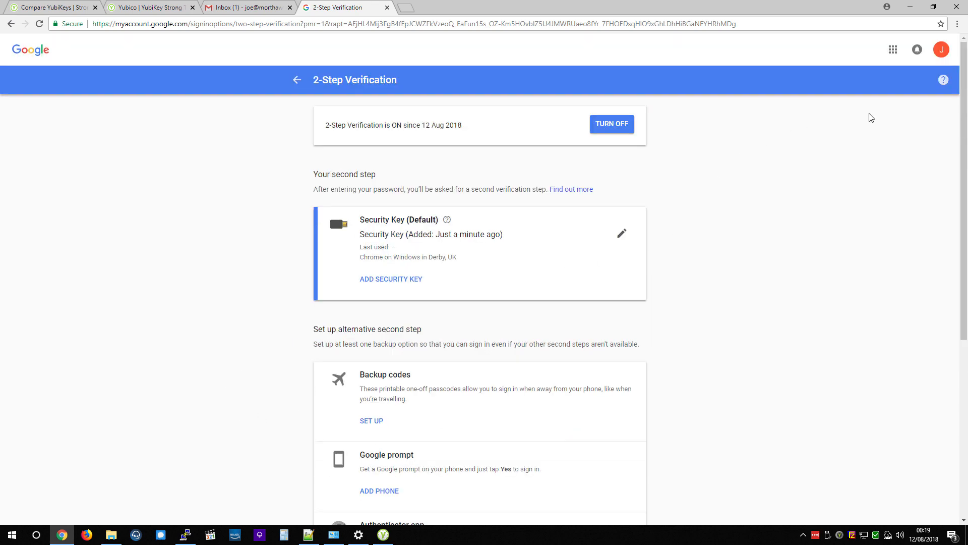
mouse_move(913, 117)
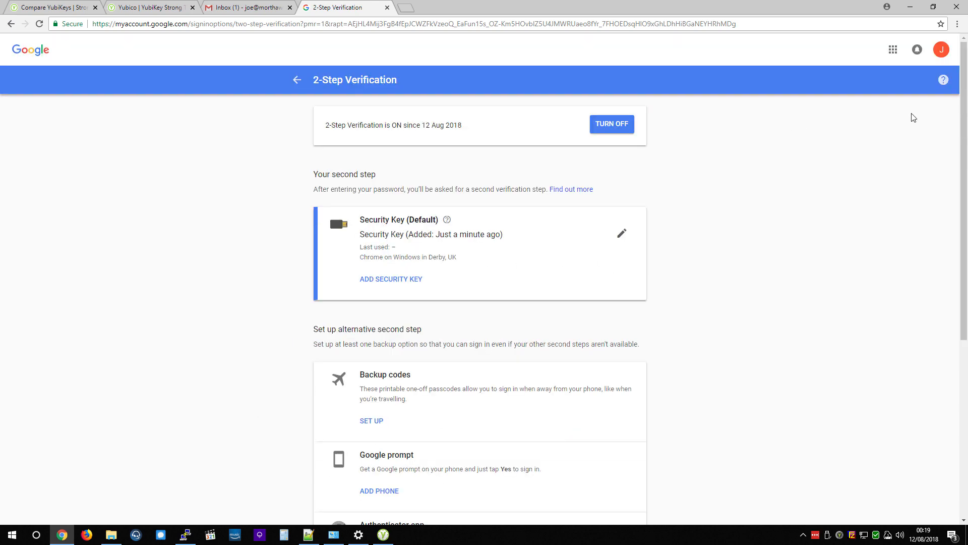
mouse_move(941, 49)
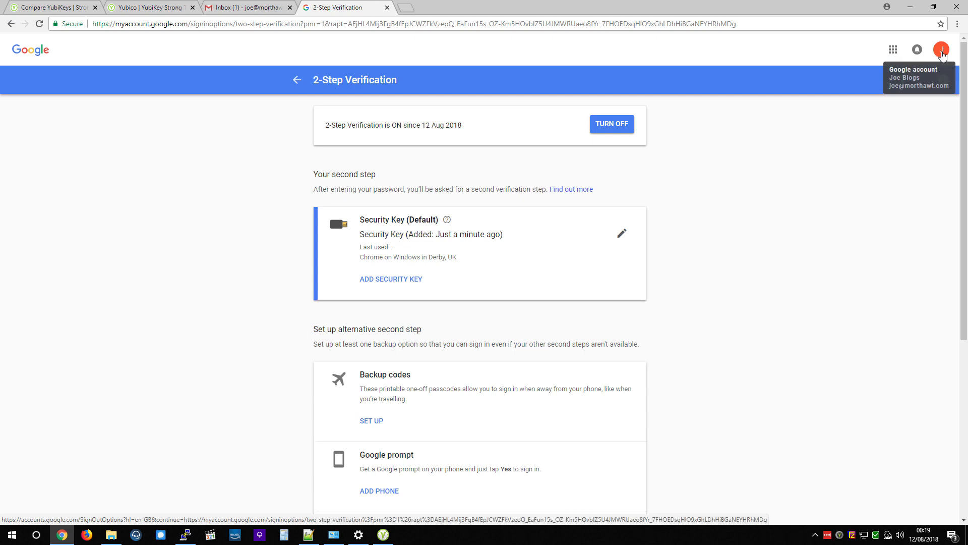
Sign out via the account panel, then submit the password to begin signing back in.
left_click(941, 49)
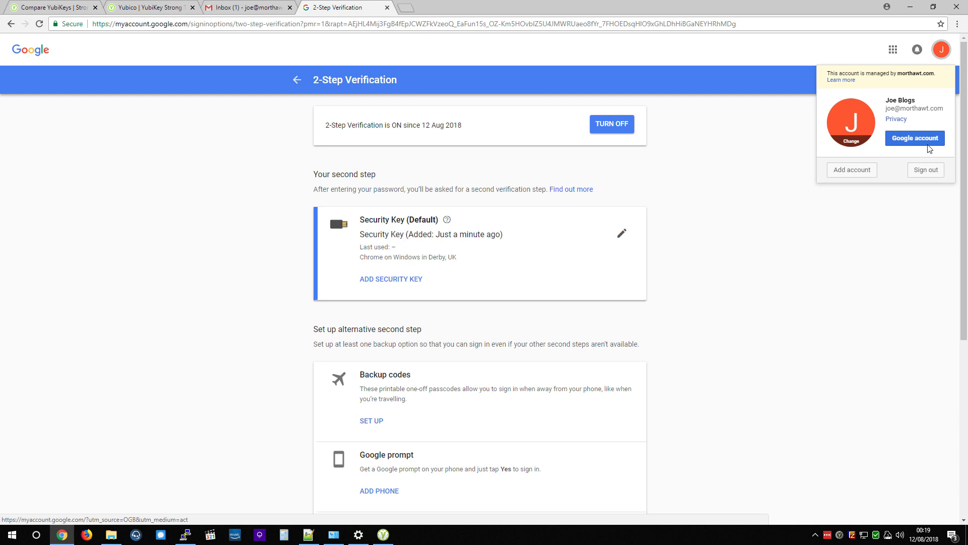
left_click(924, 170)
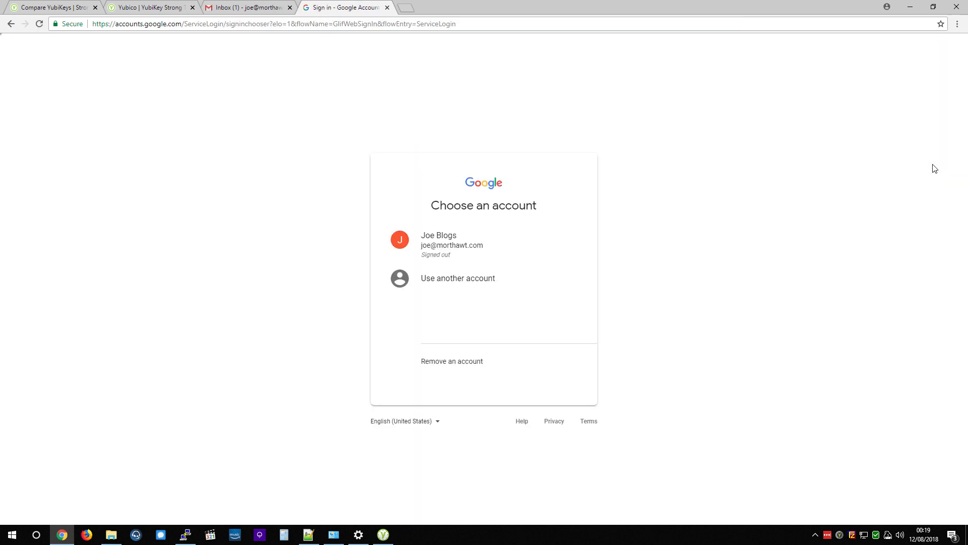
mouse_move(389, 202)
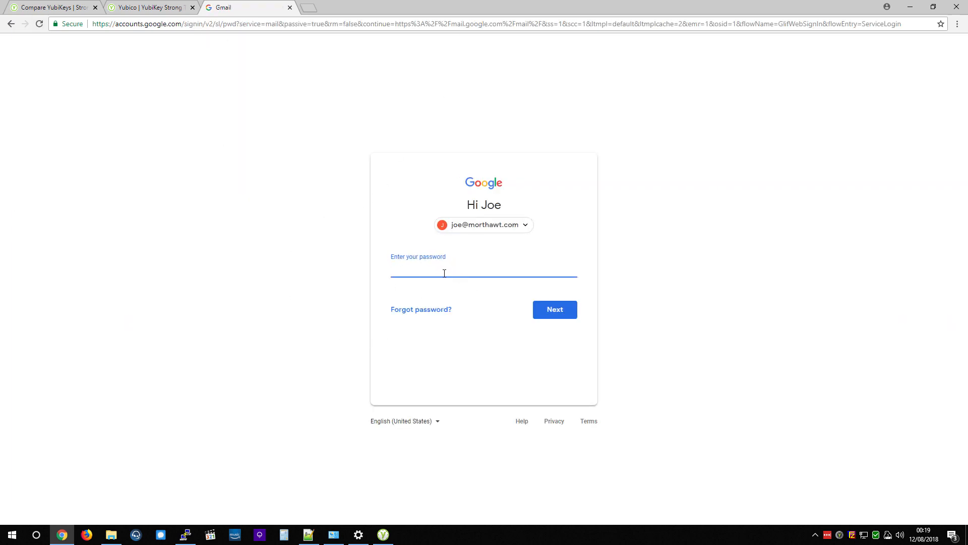
left_click(483, 272)
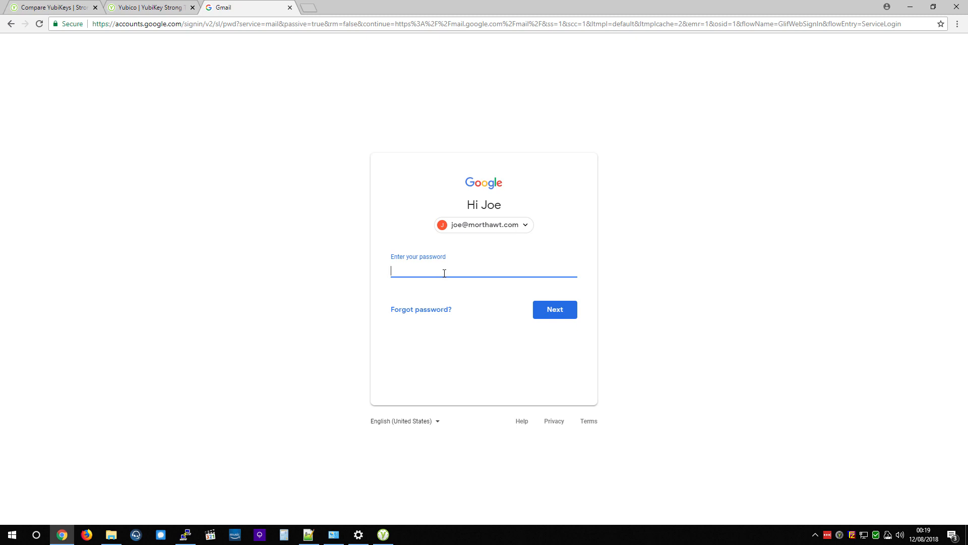
type("password")
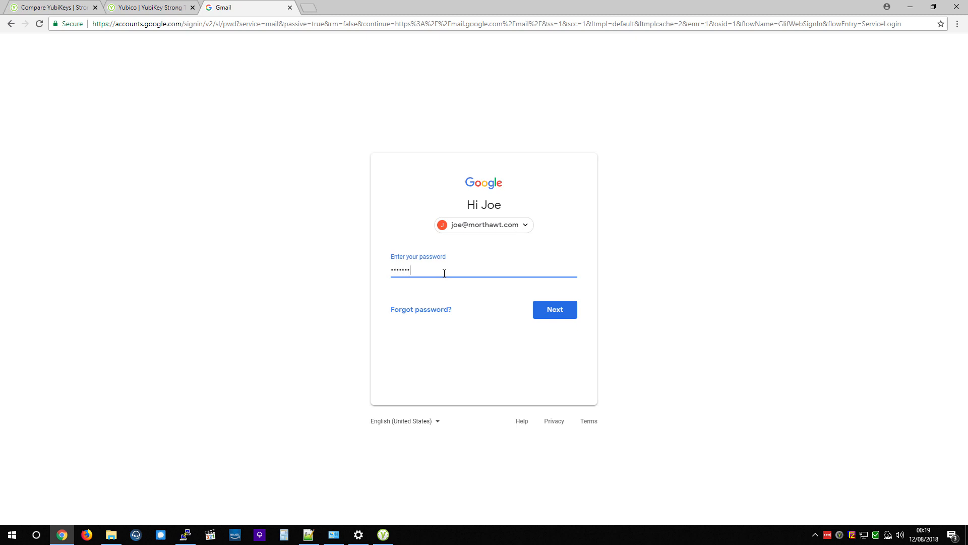
left_click(553, 309)
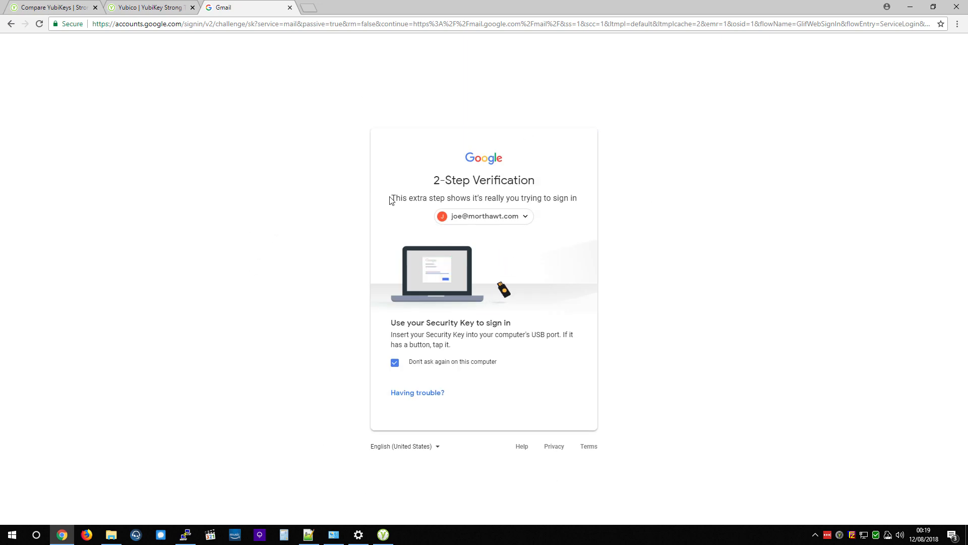
mouse_move(487, 308)
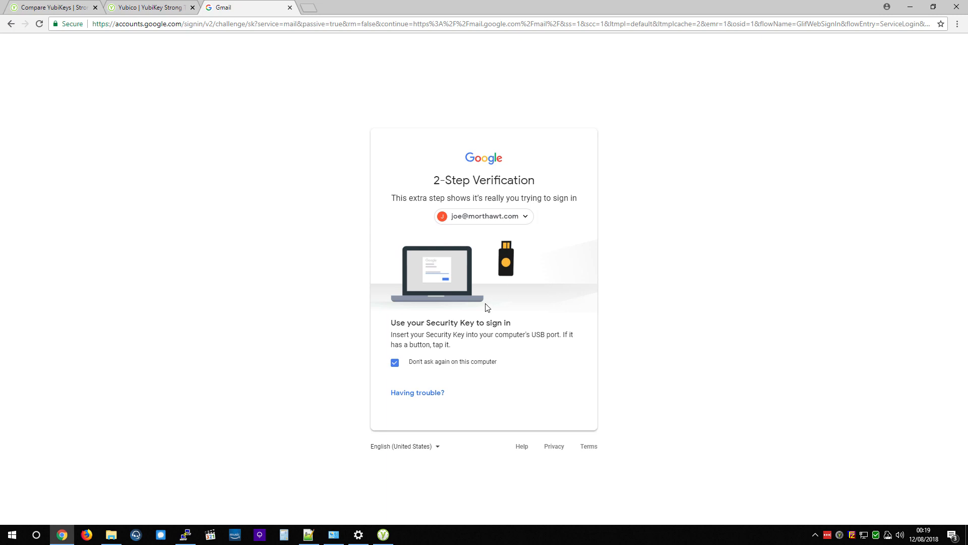
mouse_move(359, 370)
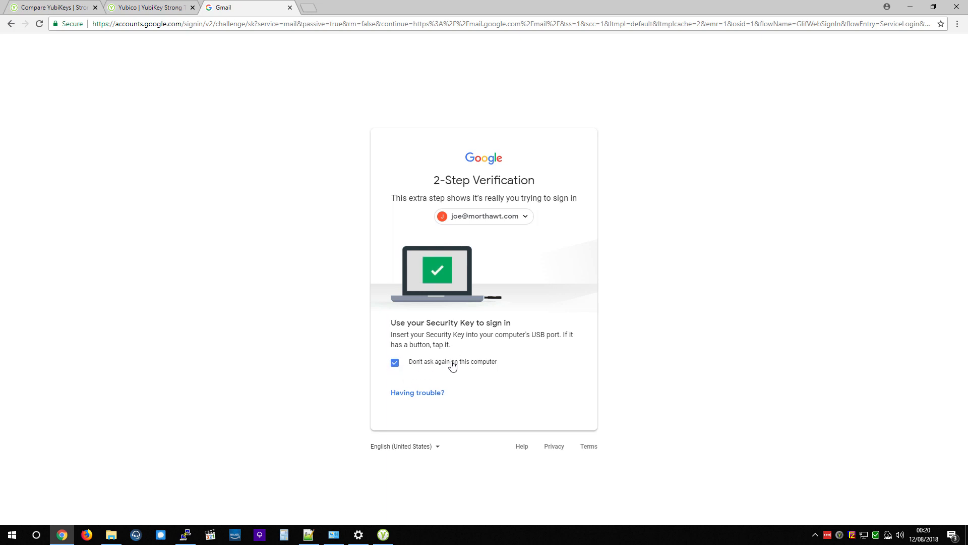
mouse_move(482, 363)
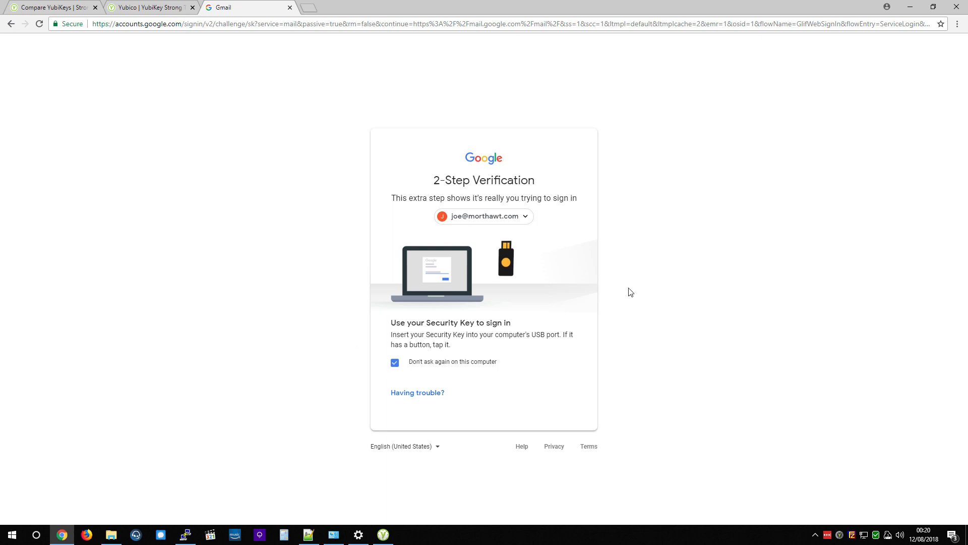
mouse_move(506, 416)
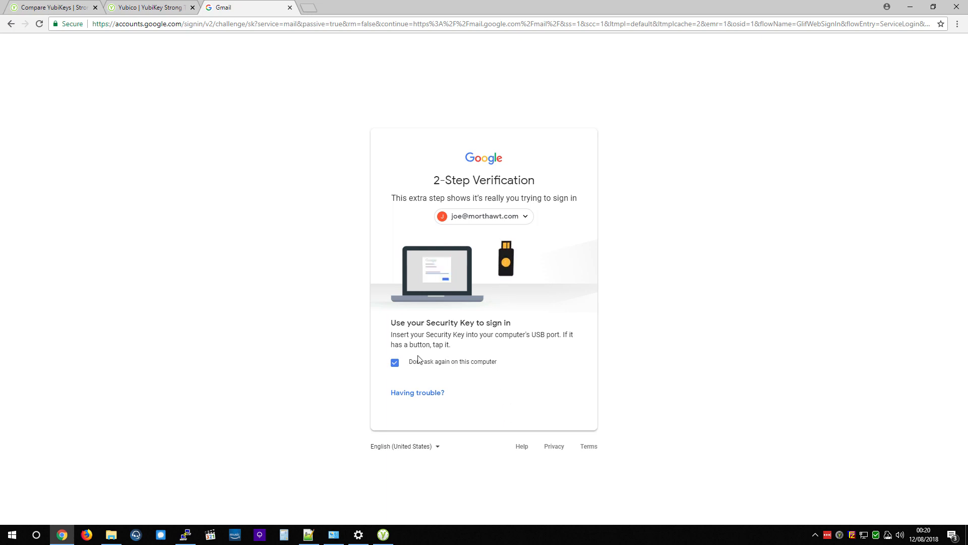
Complete sign-in by touching the inserted YubiKey at the security-key prompt.
left_click(394, 362)
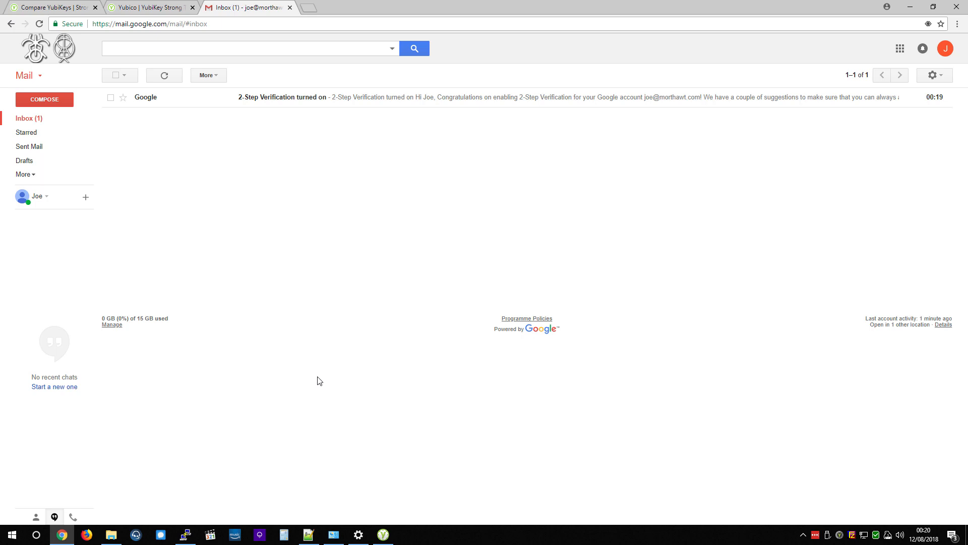
mouse_move(428, 230)
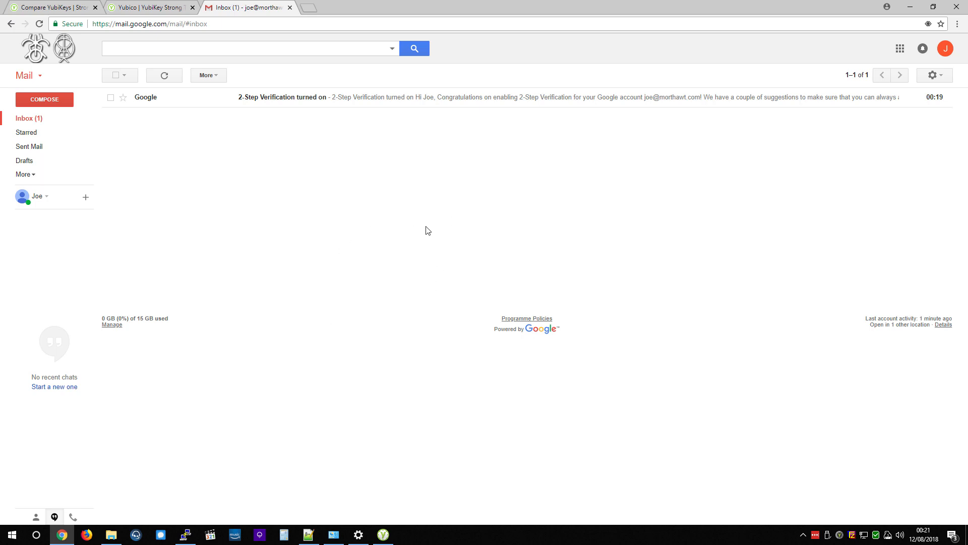
mouse_move(417, 227)
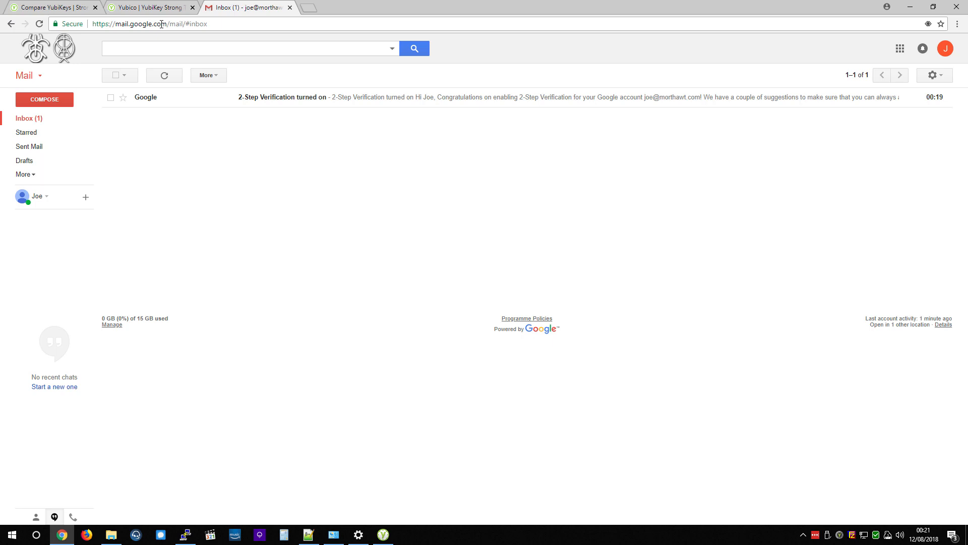
mouse_move(275, 225)
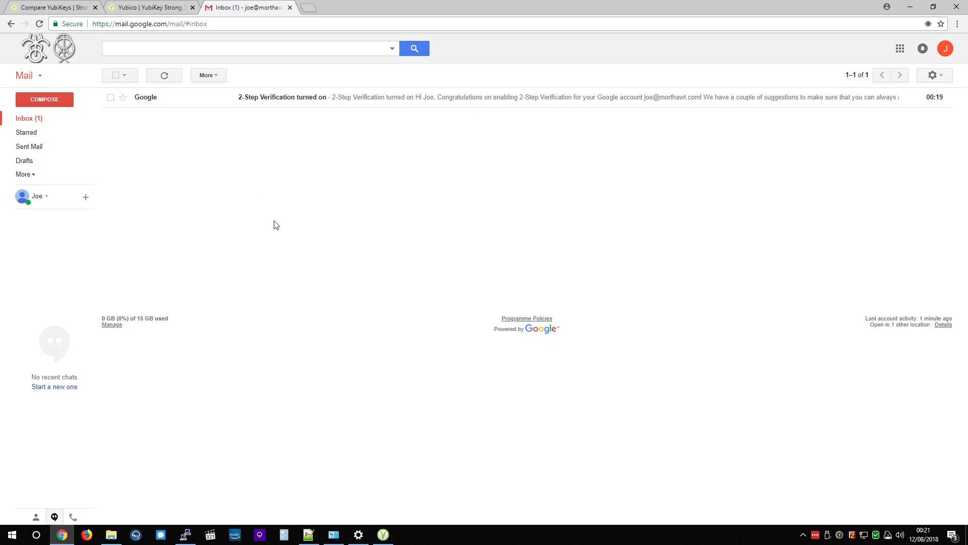
mouse_move(423, 97)
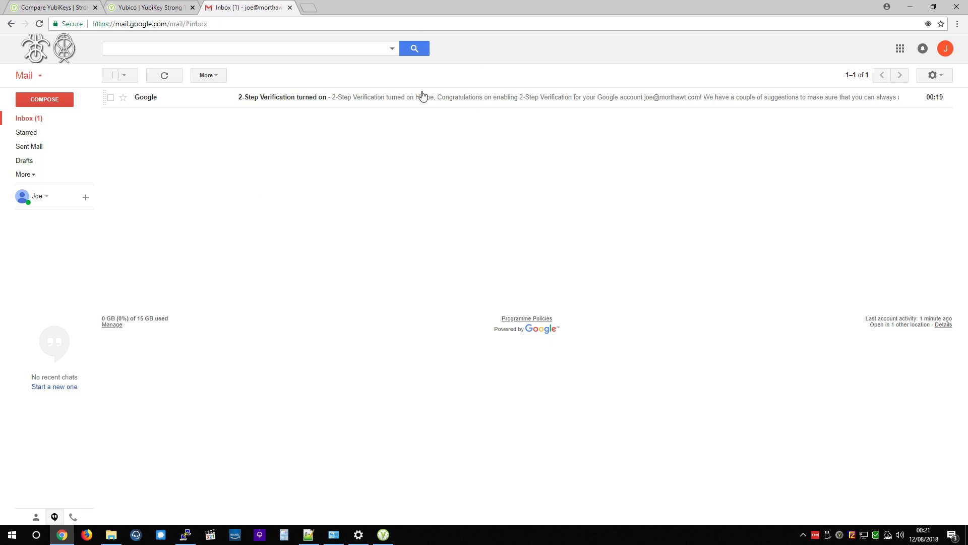
mouse_move(453, 94)
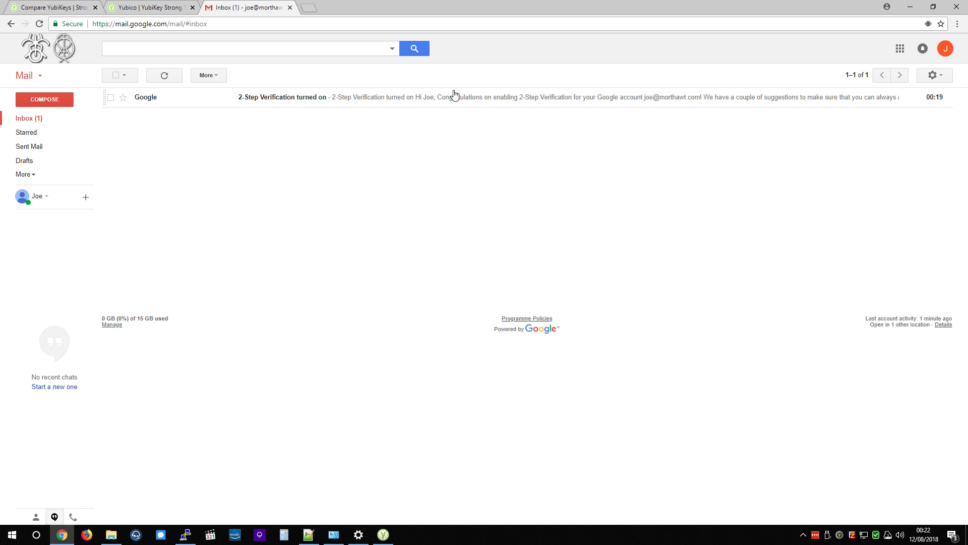
mouse_move(470, 107)
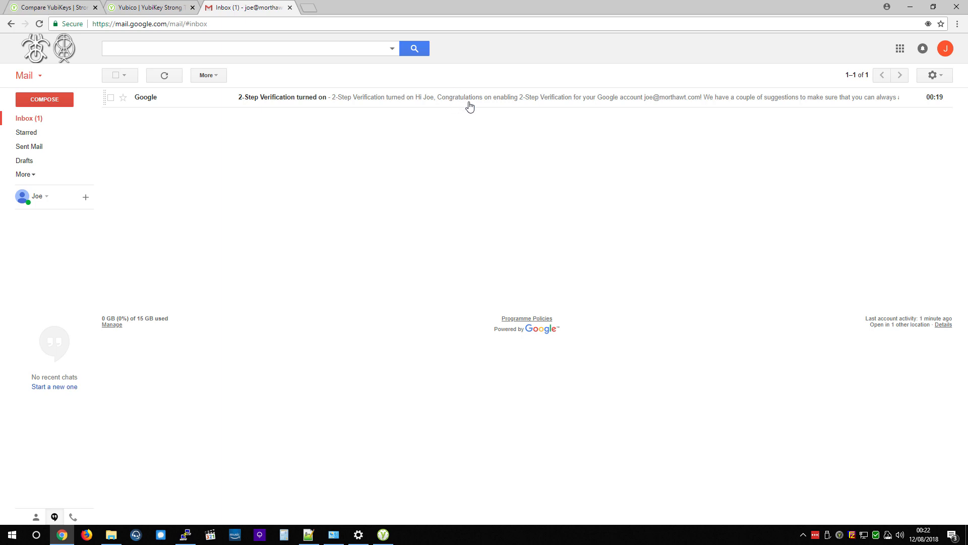
mouse_move(434, 123)
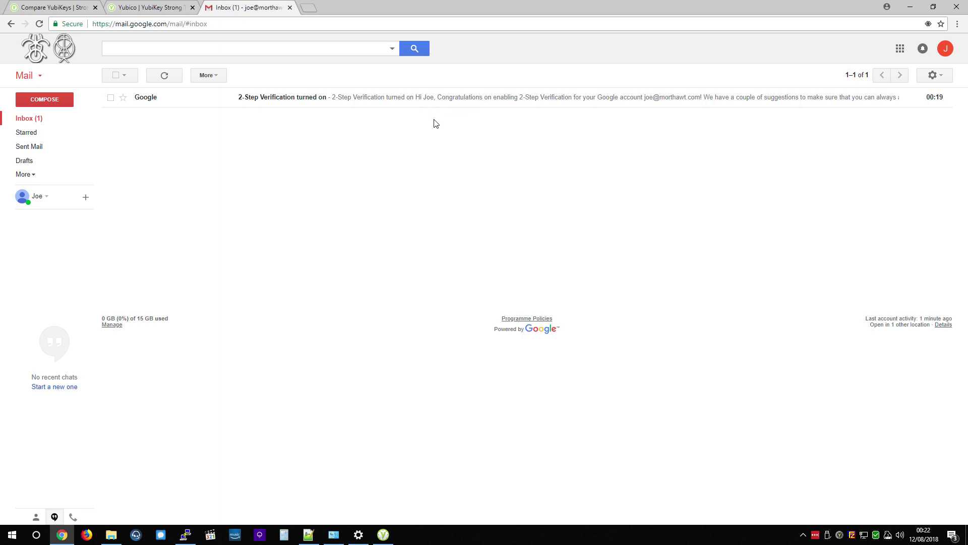
mouse_move(437, 117)
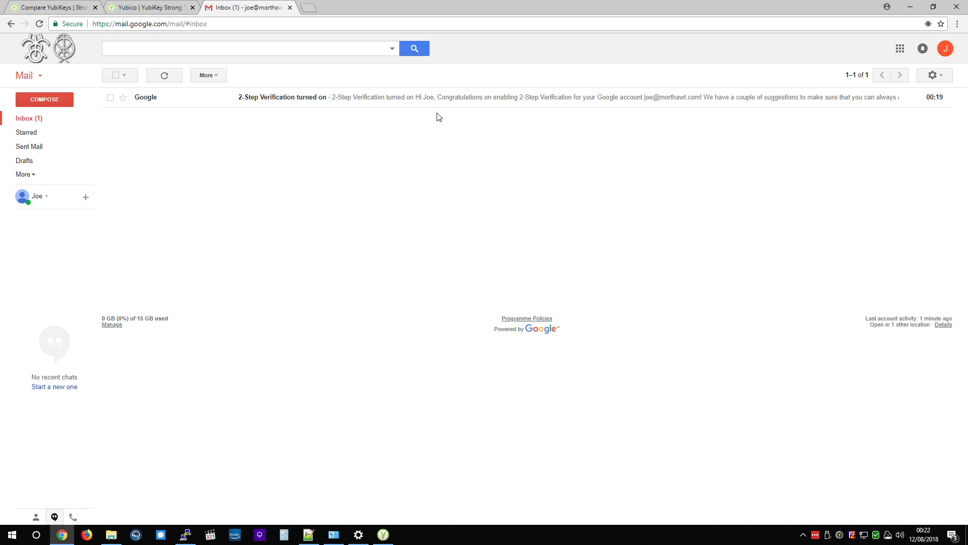
mouse_move(472, 70)
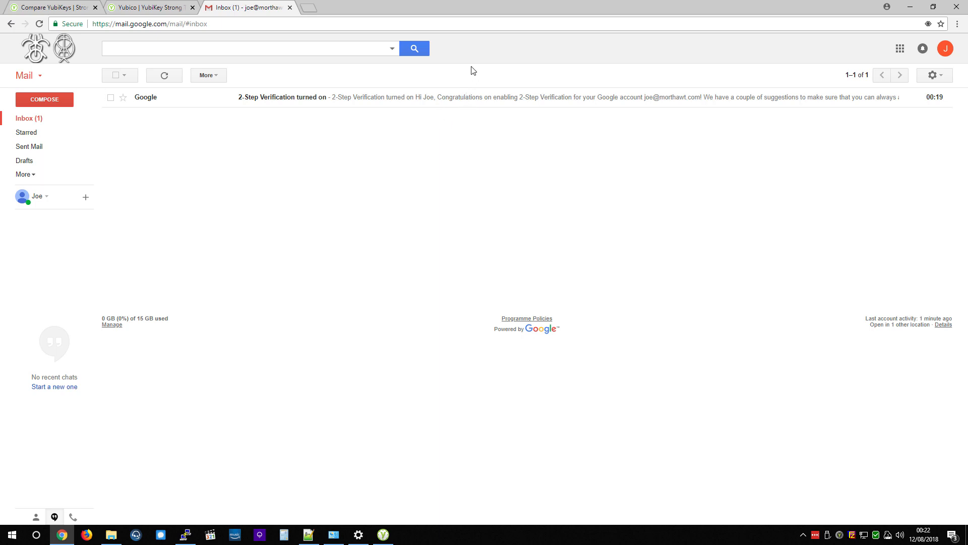